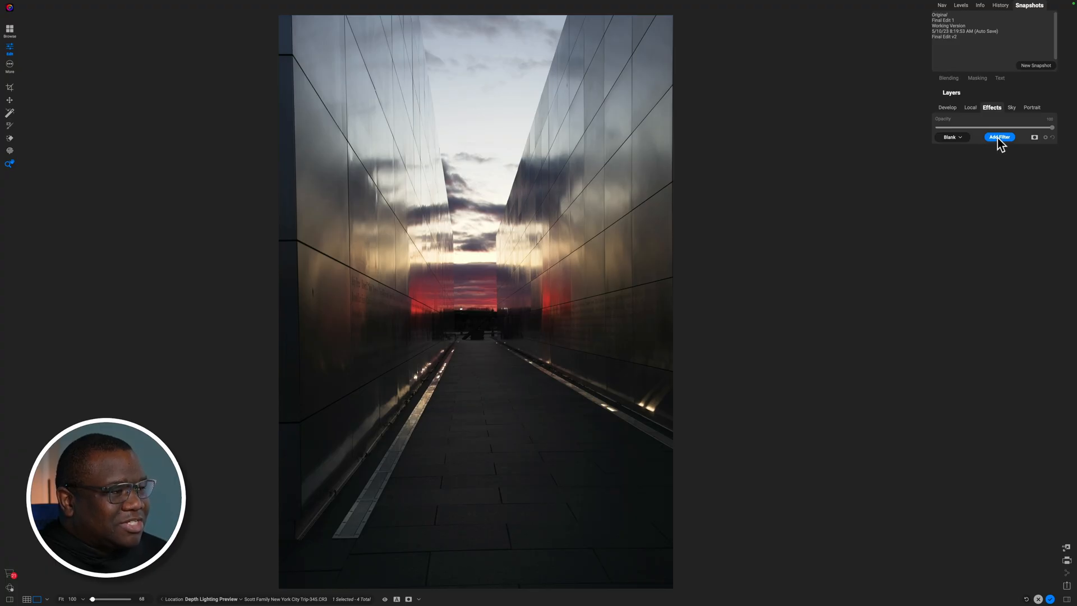
Add the Depth Lighting filter to the corridor photo from the filter browser.
left_click(1000, 137)
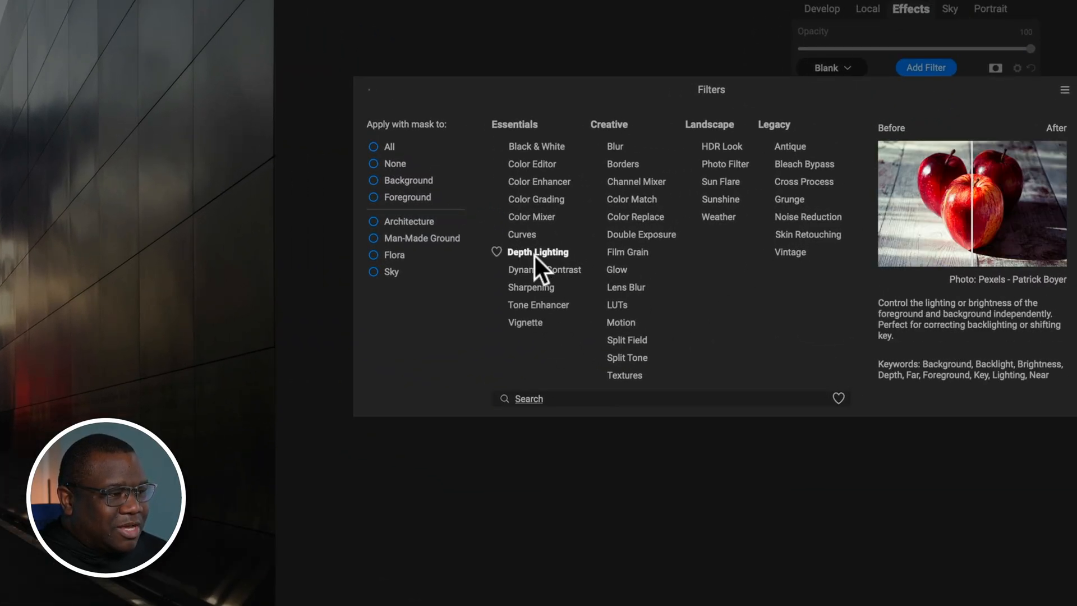
left_click(538, 251)
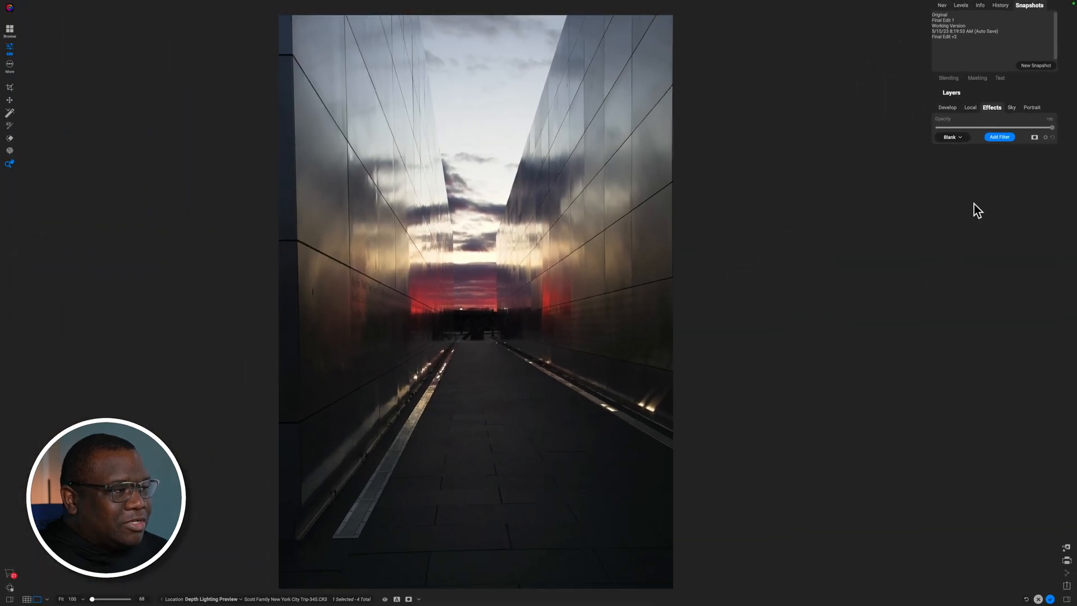
left_click(998, 137)
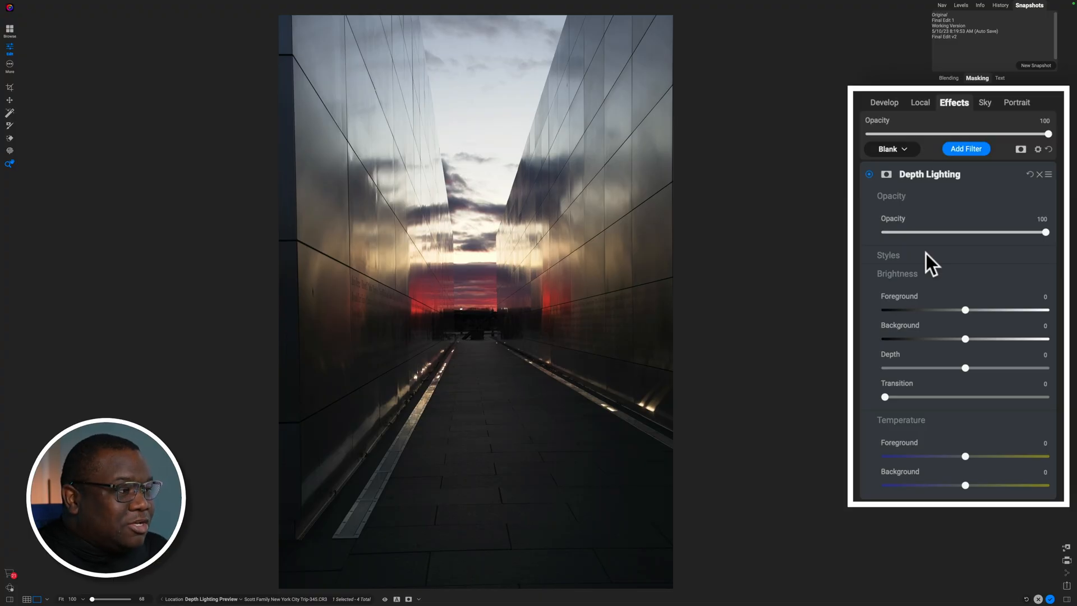
mouse_move(968, 310)
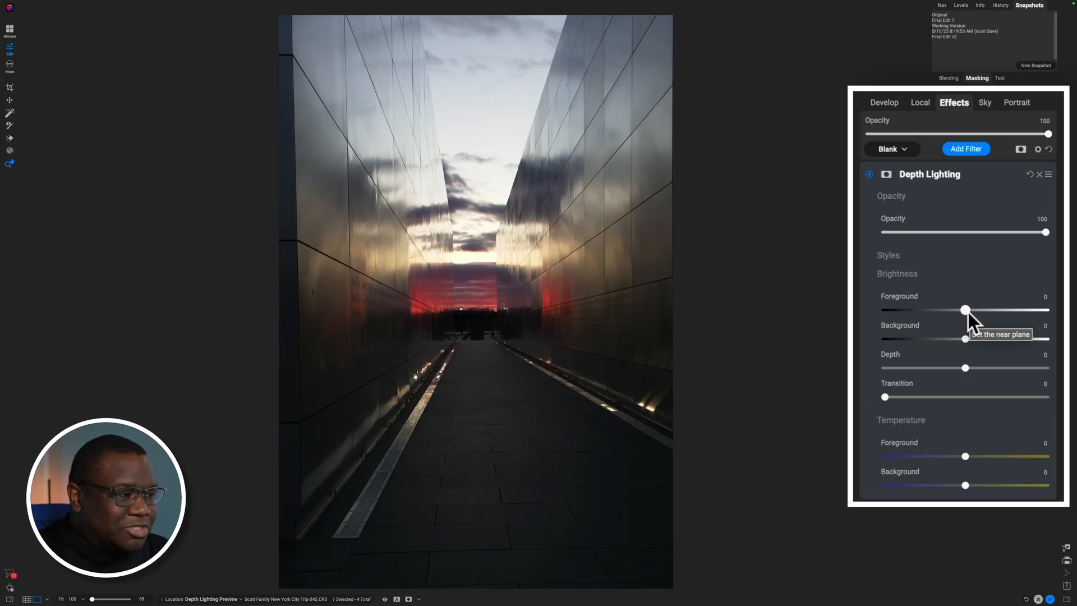
mouse_move(969, 312)
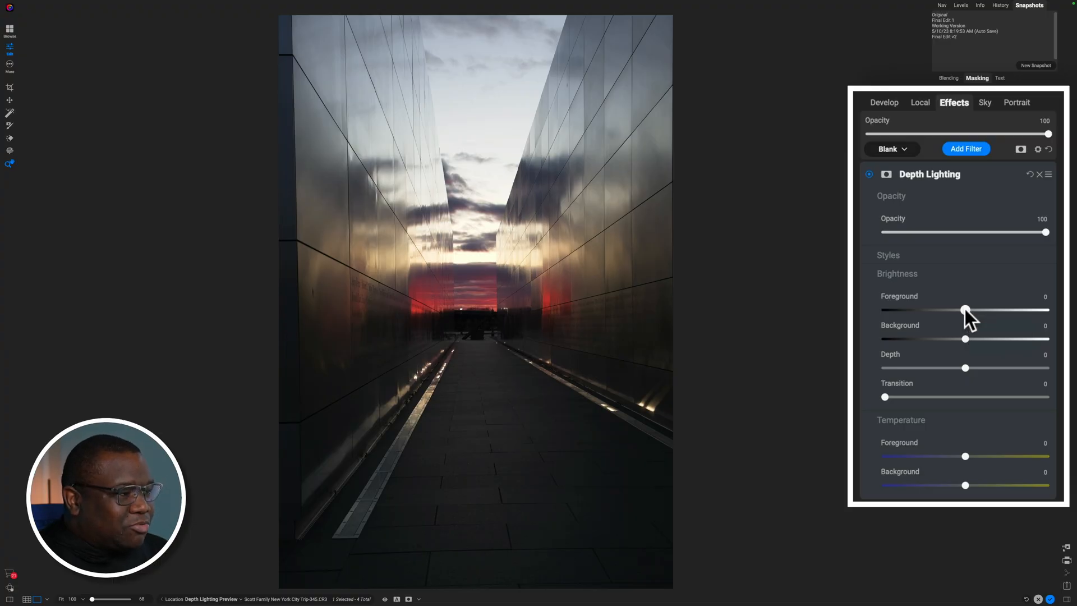
Darken foreground brightness to -13 and brighten the sunset background to 19.
left_click_drag(965, 309, 959, 309)
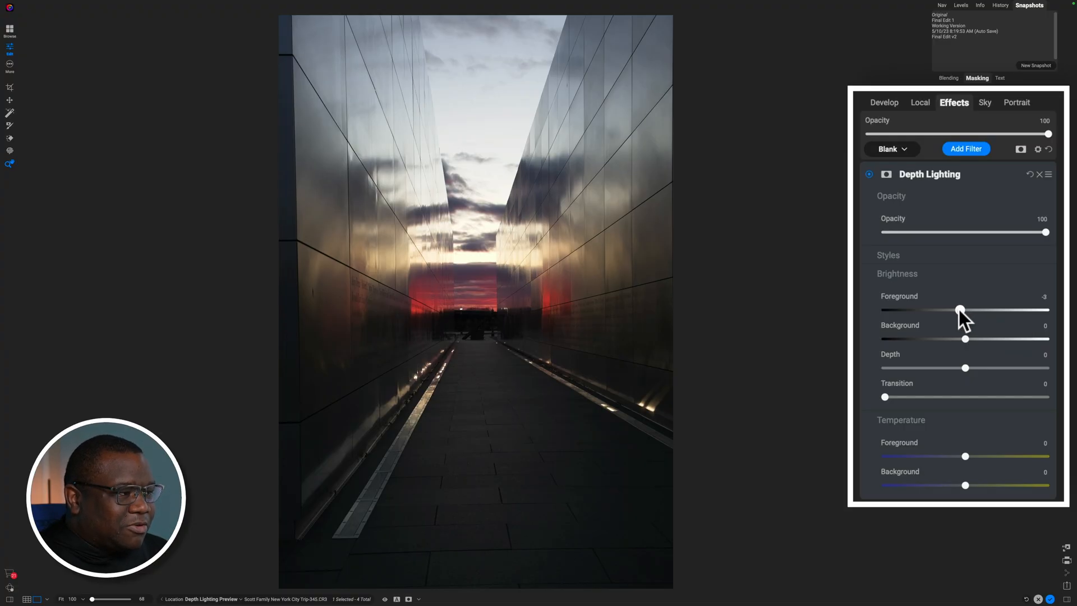
left_click_drag(959, 309, 942, 309)
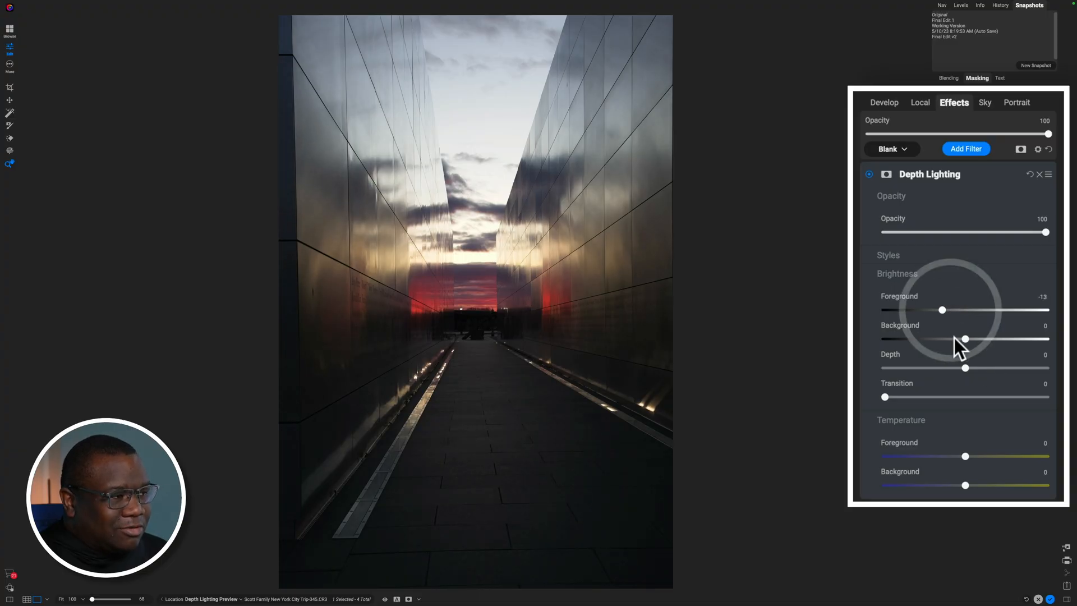
left_click_drag(964, 338, 971, 337)
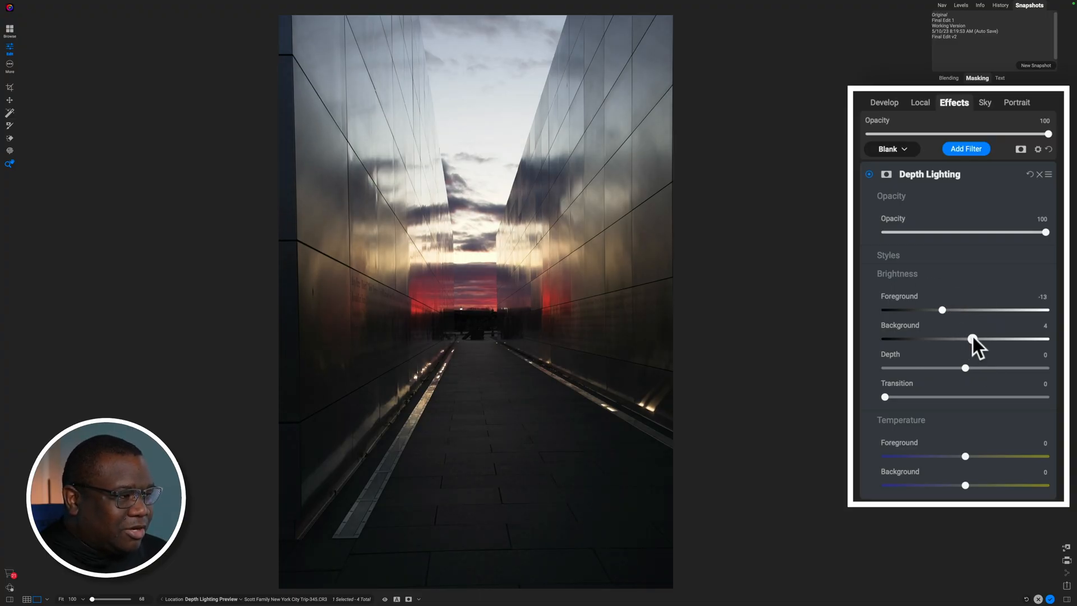
left_click_drag(971, 338, 997, 338)
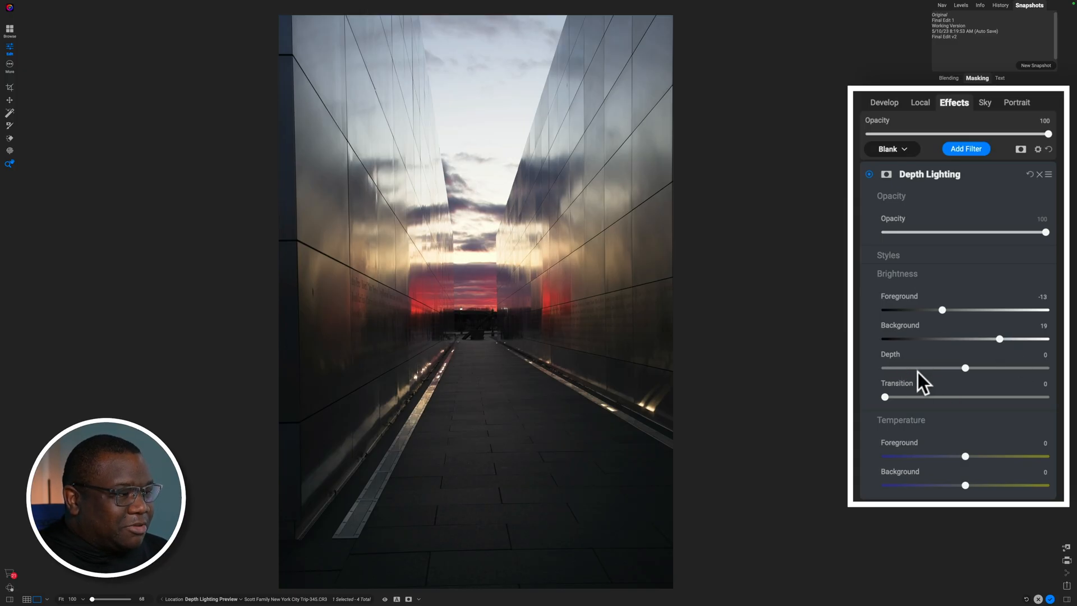
mouse_move(965, 368)
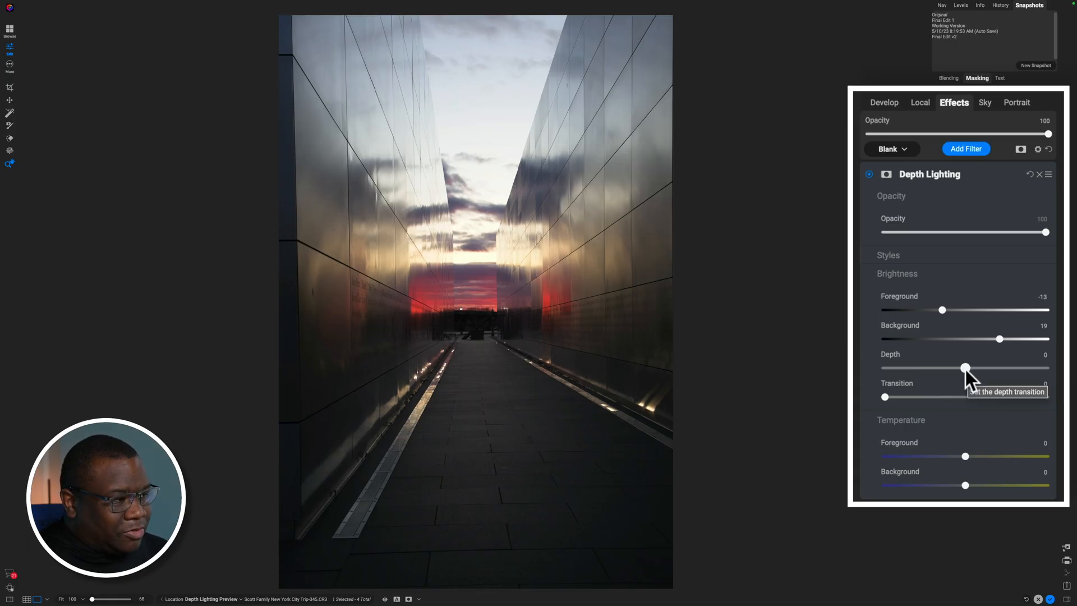
Sweep the Depth slider from negative up near its maximum, watching the depth map, reaching about 90.
left_click_drag(965, 367, 960, 368)
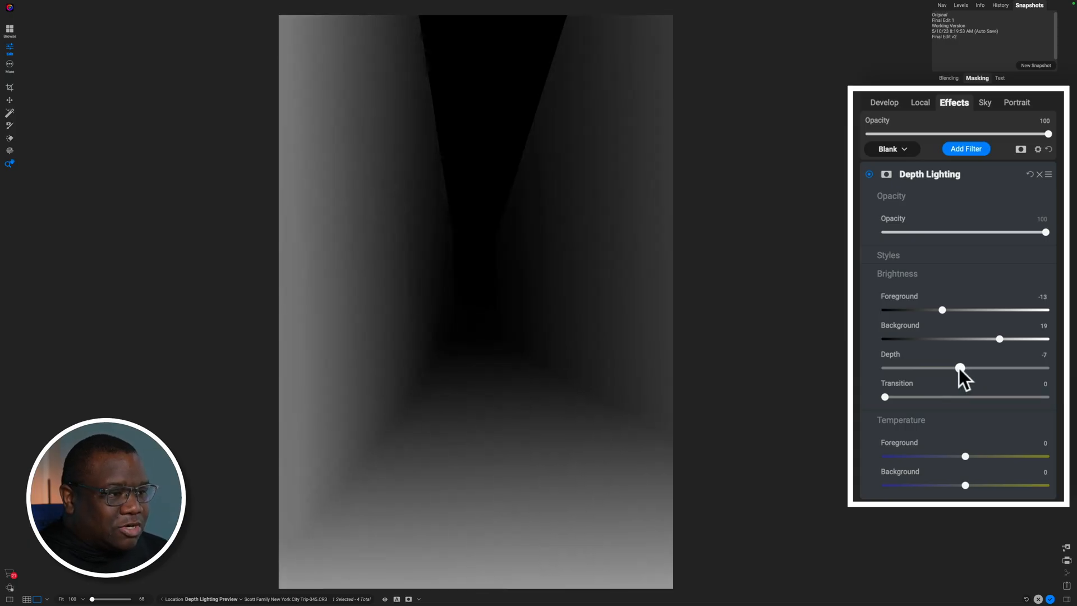
left_click_drag(960, 368, 942, 368)
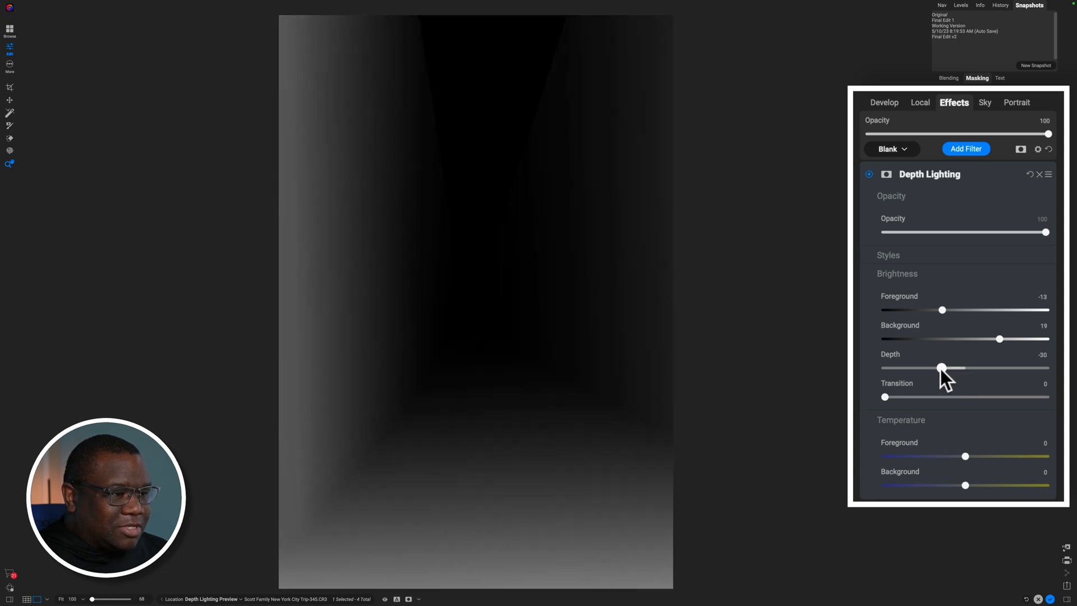
left_click_drag(942, 368, 962, 367)
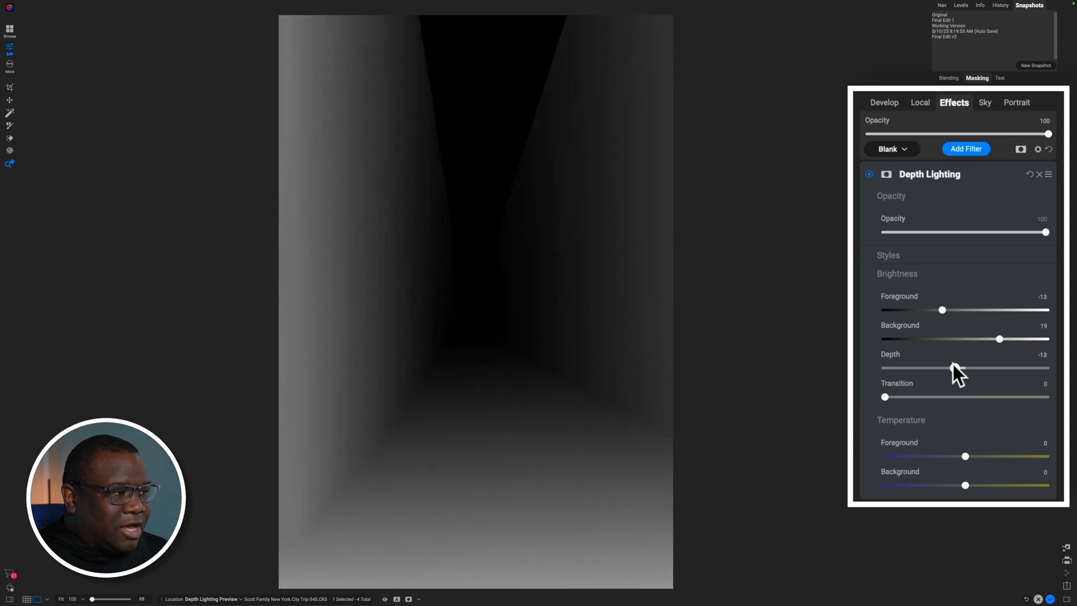
left_click_drag(951, 368, 965, 368)
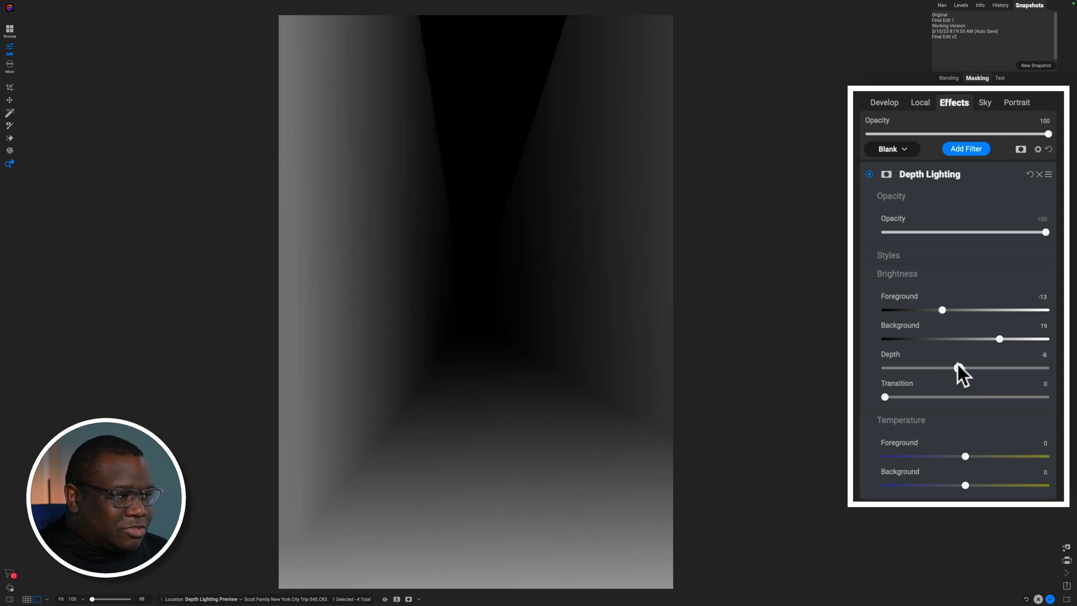
left_click_drag(943, 367, 969, 367)
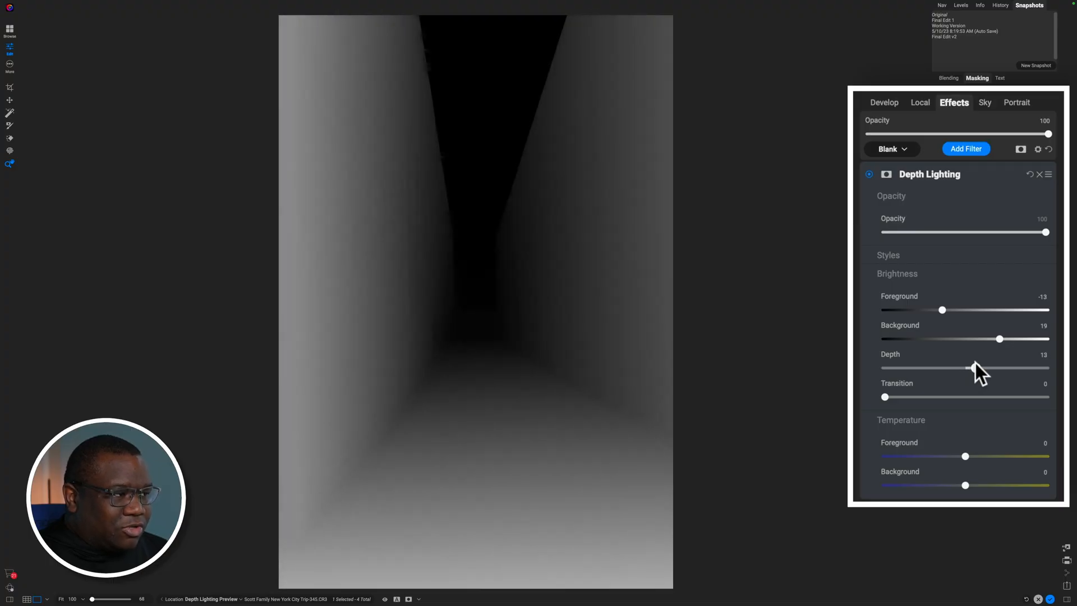
left_click_drag(967, 367, 970, 368)
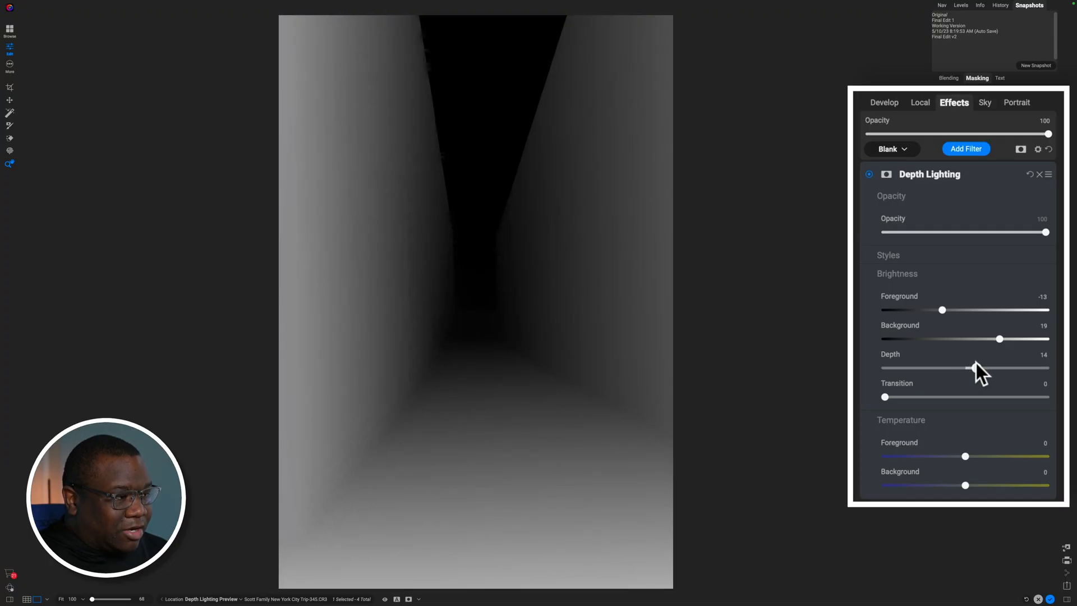
left_click_drag(968, 368, 989, 367)
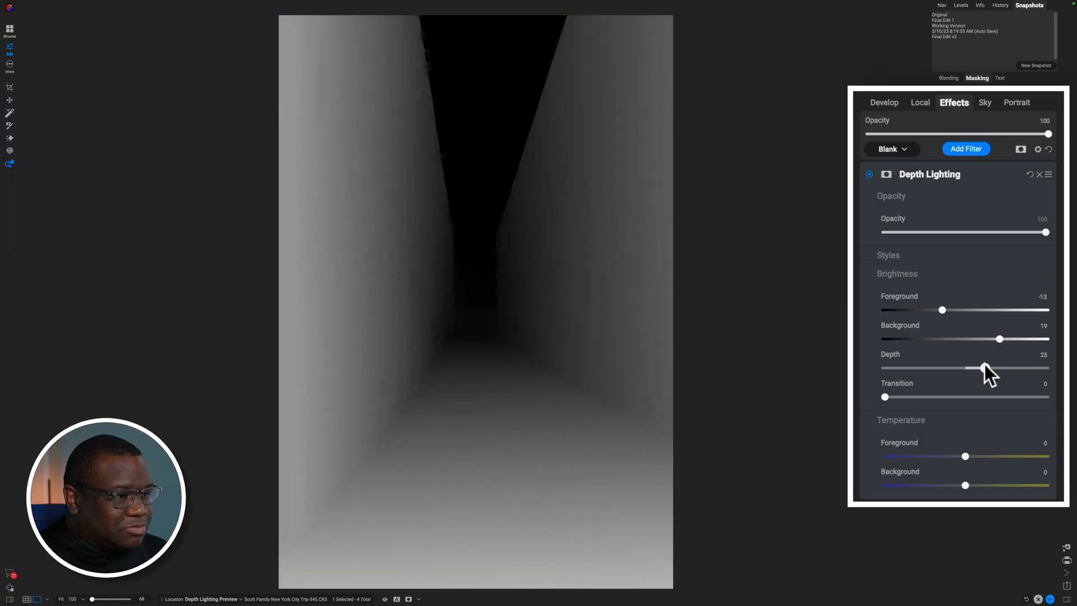
left_click_drag(962, 368, 999, 367)
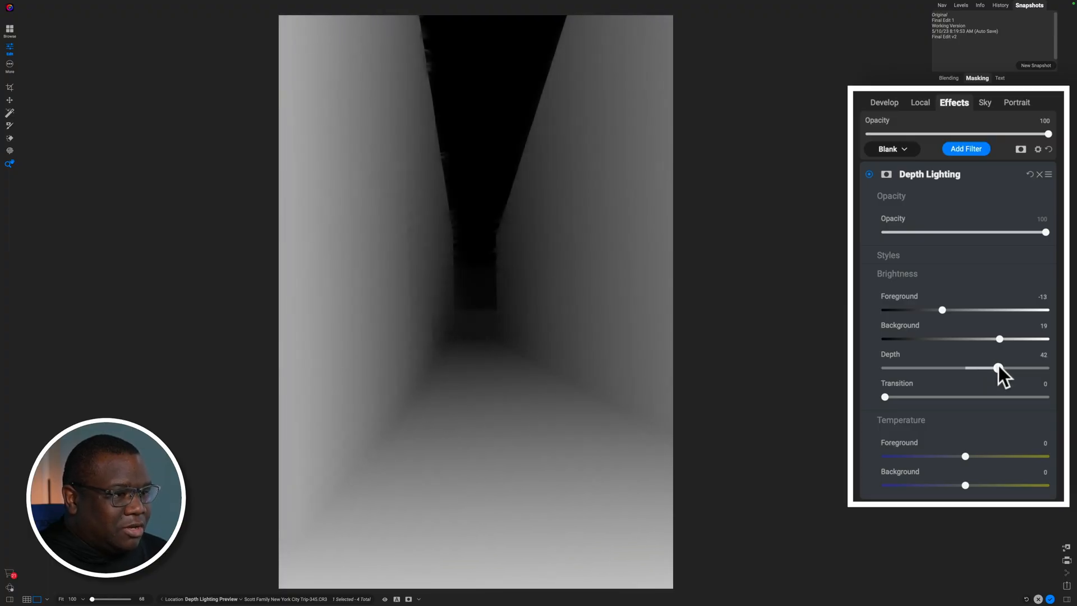
left_click_drag(998, 367, 1006, 367)
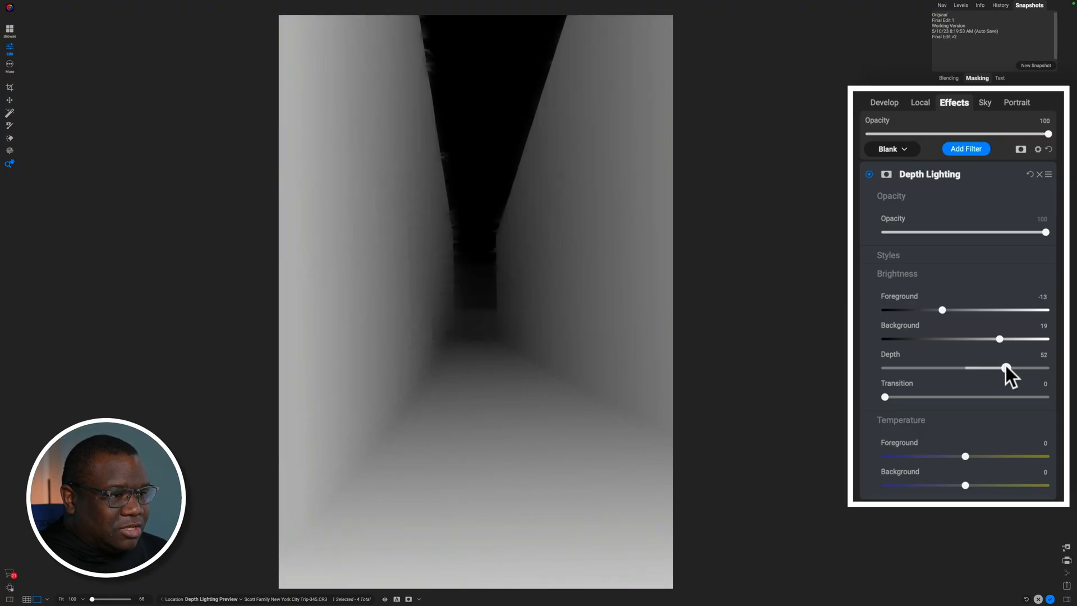
left_click_drag(1006, 367, 1012, 367)
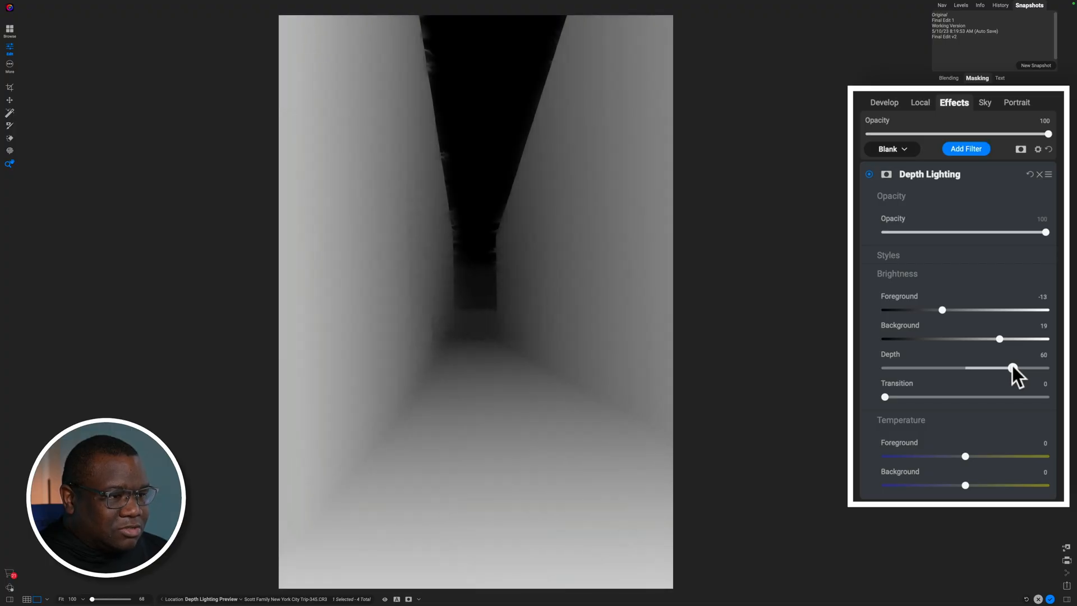
left_click_drag(1010, 367, 1041, 367)
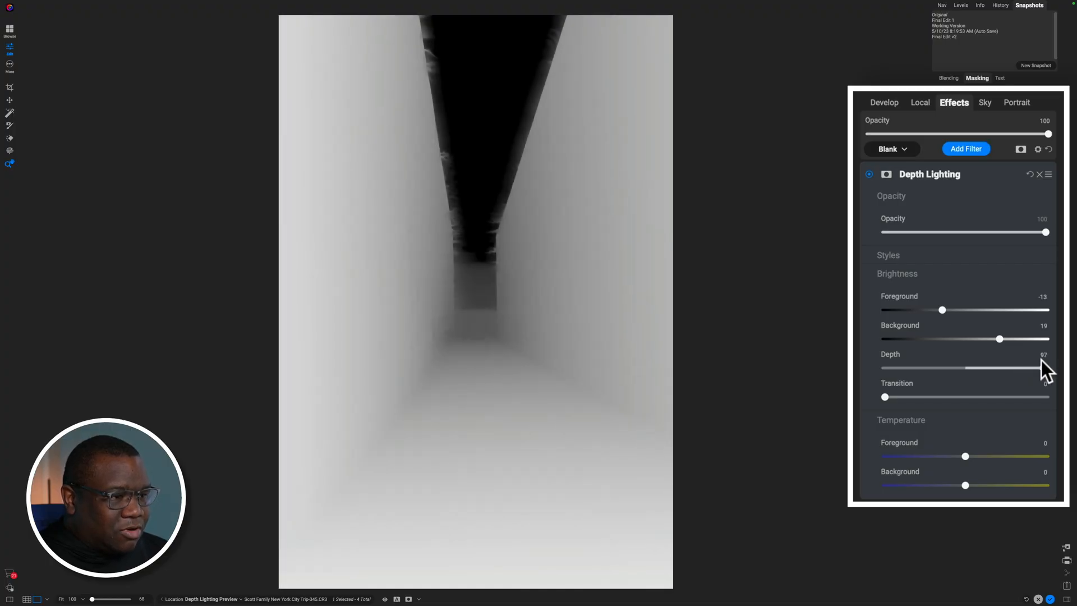
left_click_drag(1044, 367, 1040, 368)
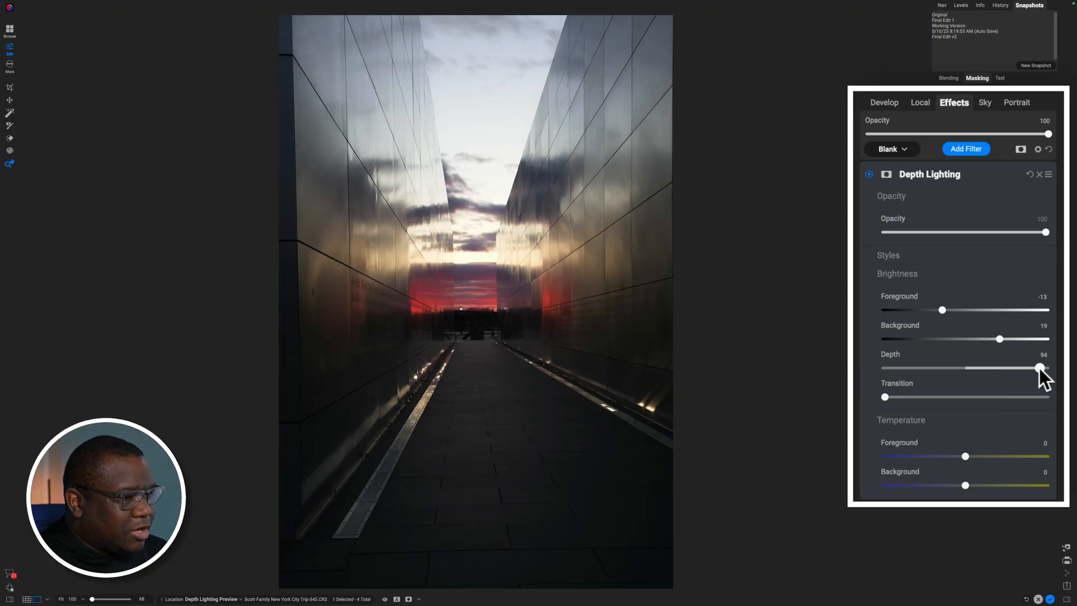
left_click_drag(1040, 367, 1037, 367)
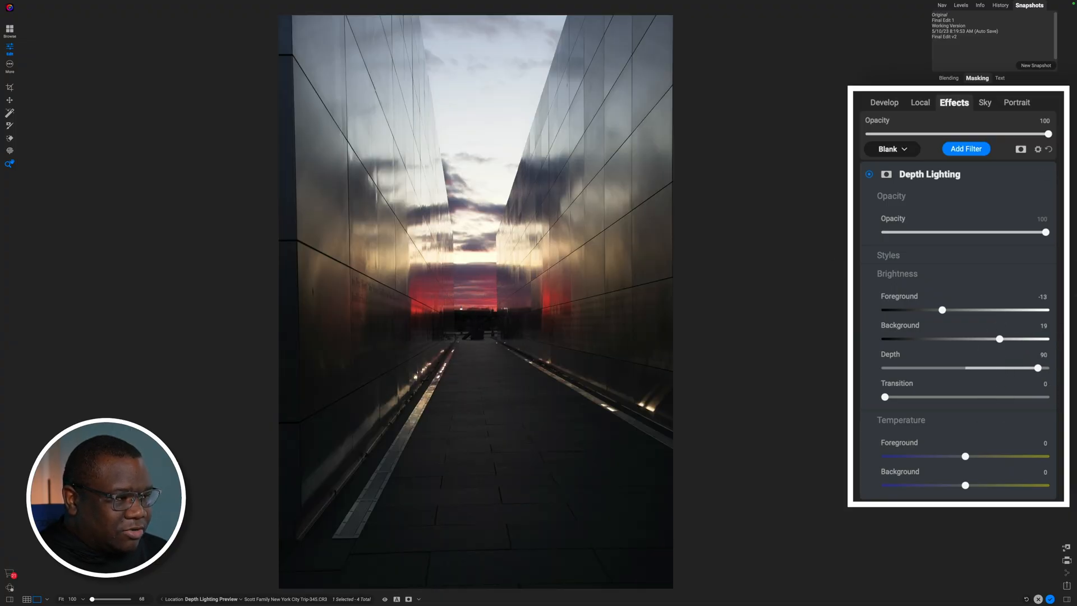
Bring the depth split back down and settle it at 55, deeper down the corridor.
left_click_drag(1047, 367, 1028, 368)
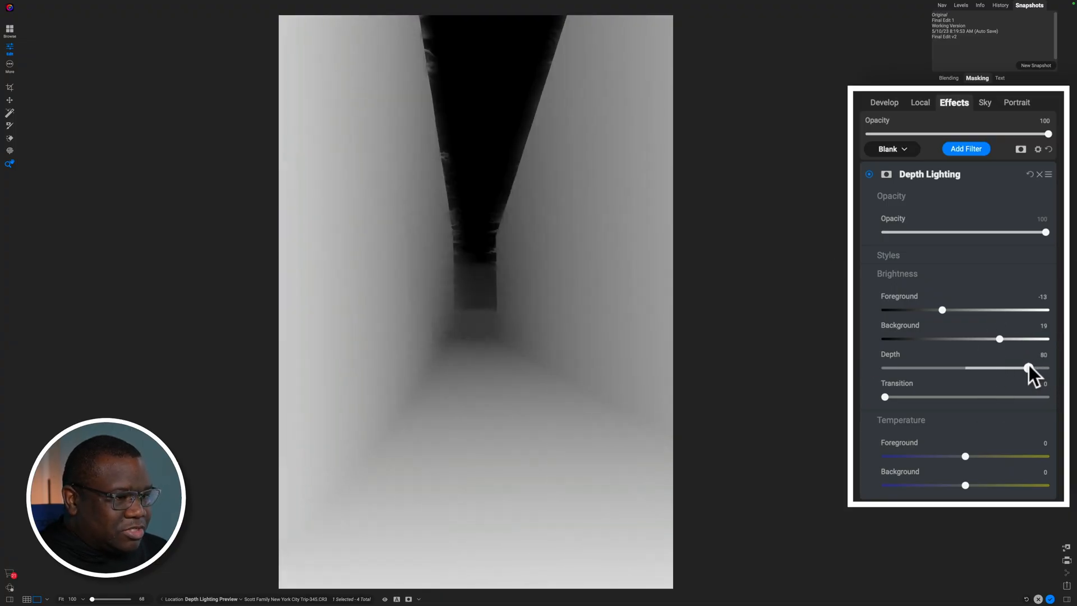
left_click_drag(1028, 367, 977, 368)
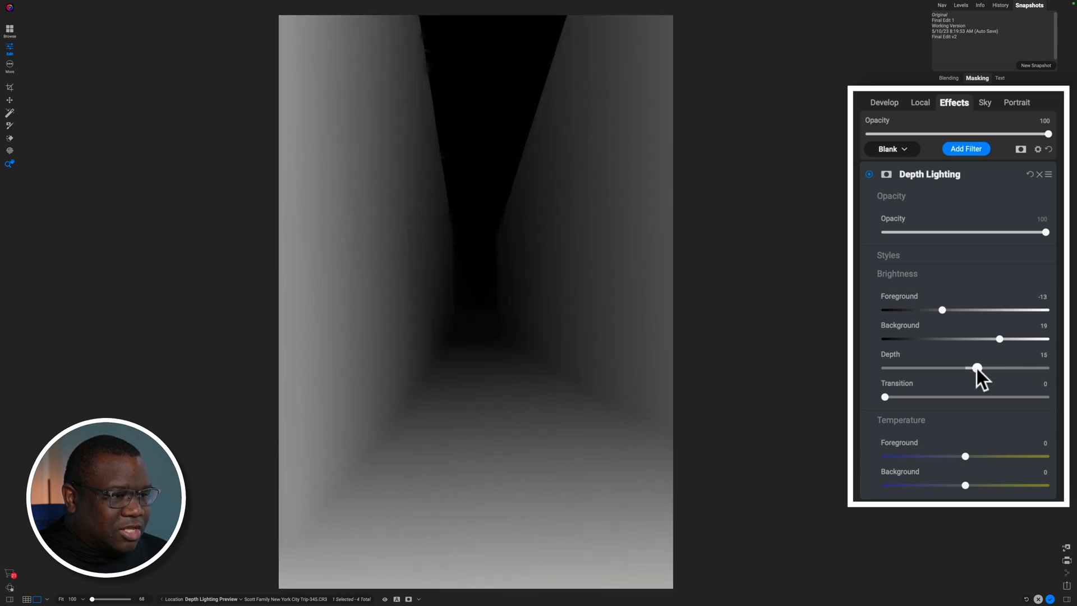
left_click_drag(976, 368, 988, 368)
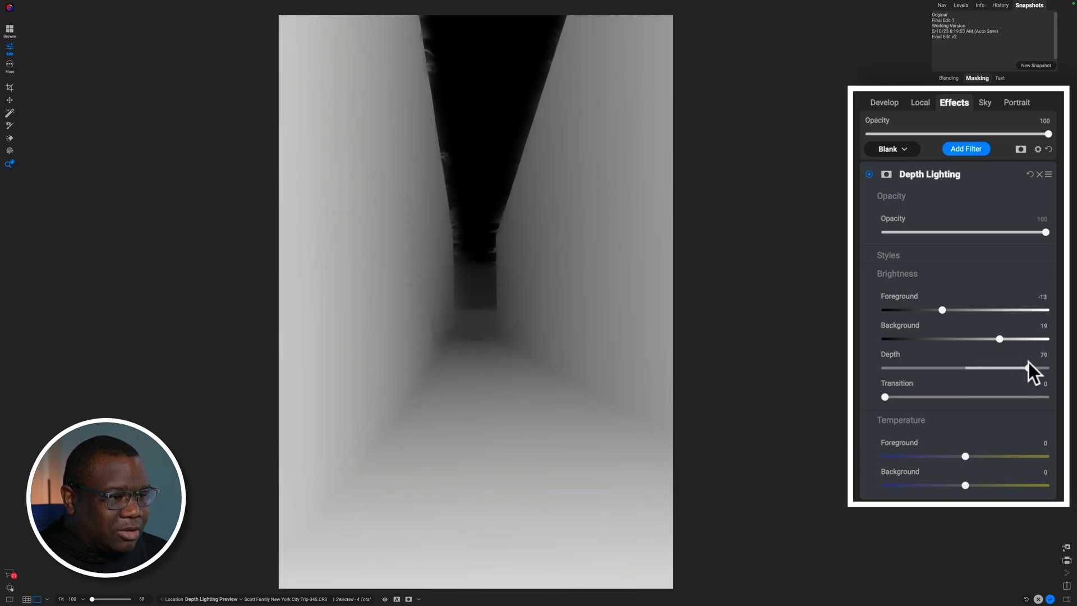
left_click_drag(1006, 367, 1023, 368)
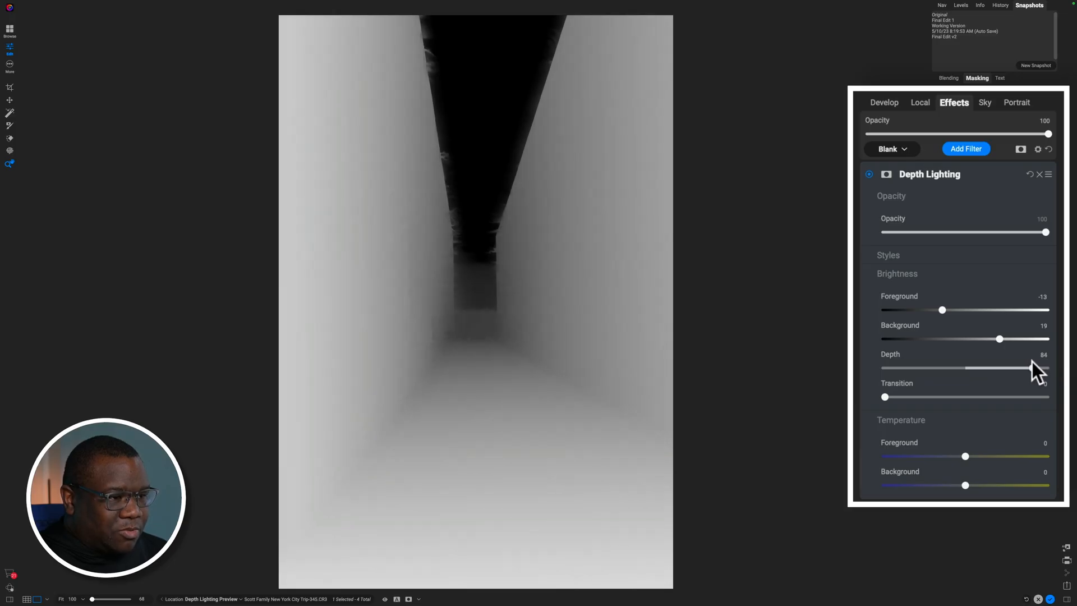
left_click_drag(1024, 367, 989, 368)
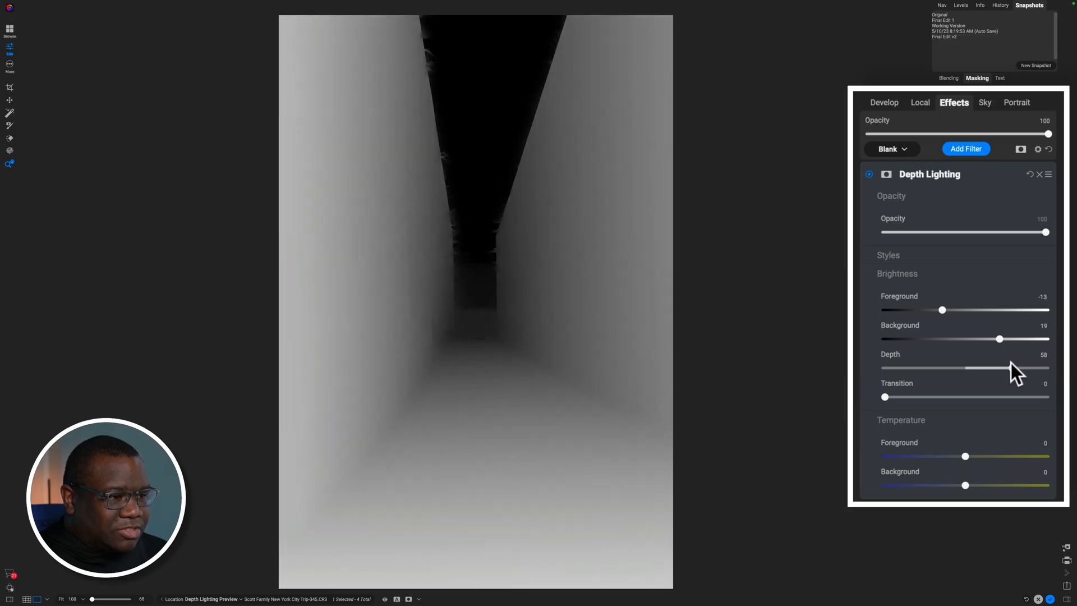
left_click_drag(1006, 368, 997, 368)
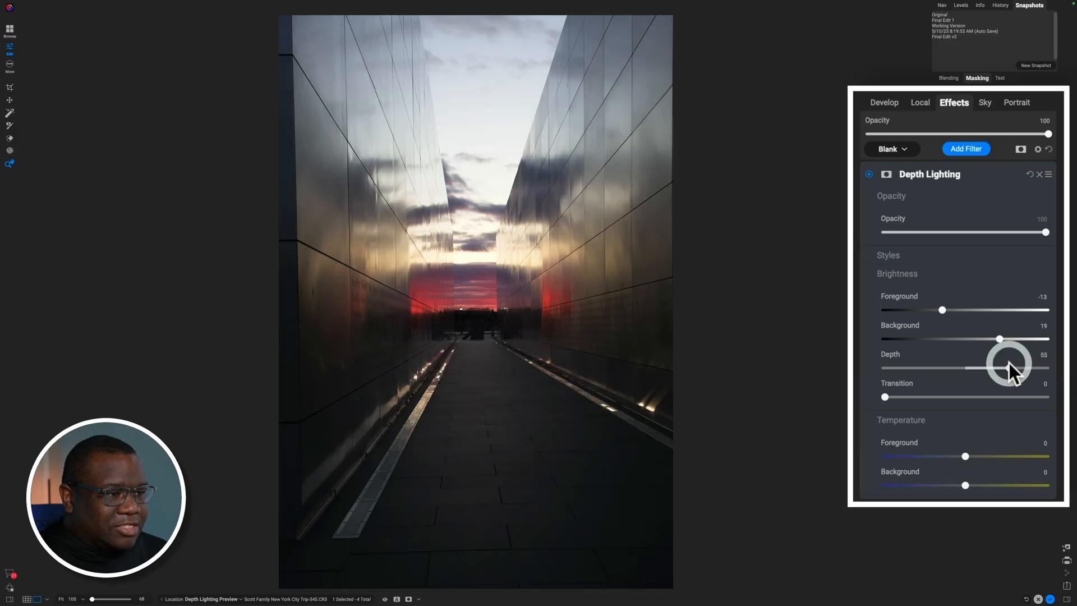
mouse_move(961, 402)
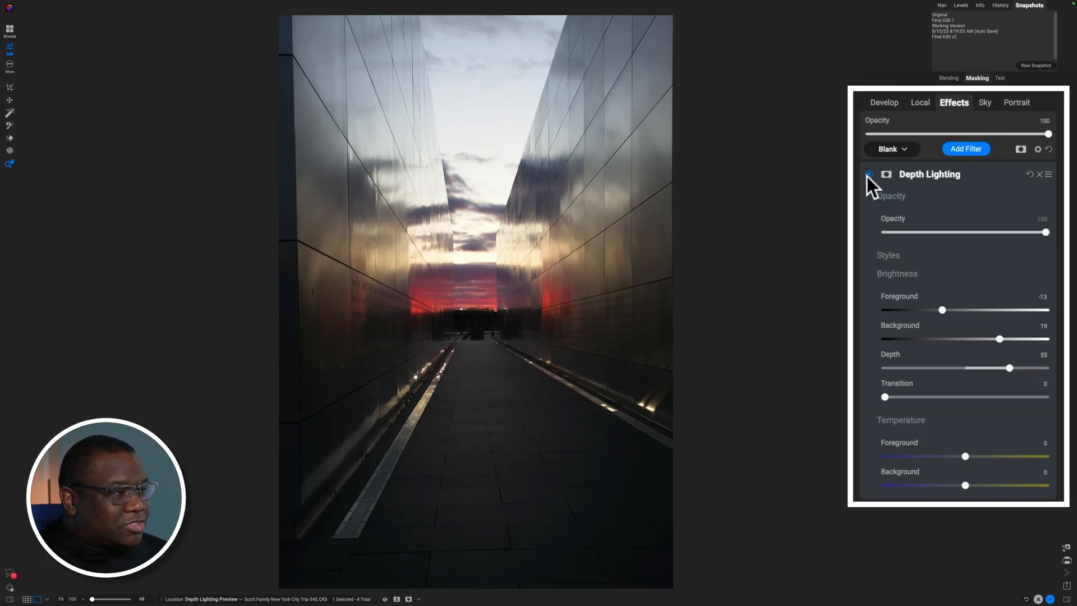
left_click(869, 174)
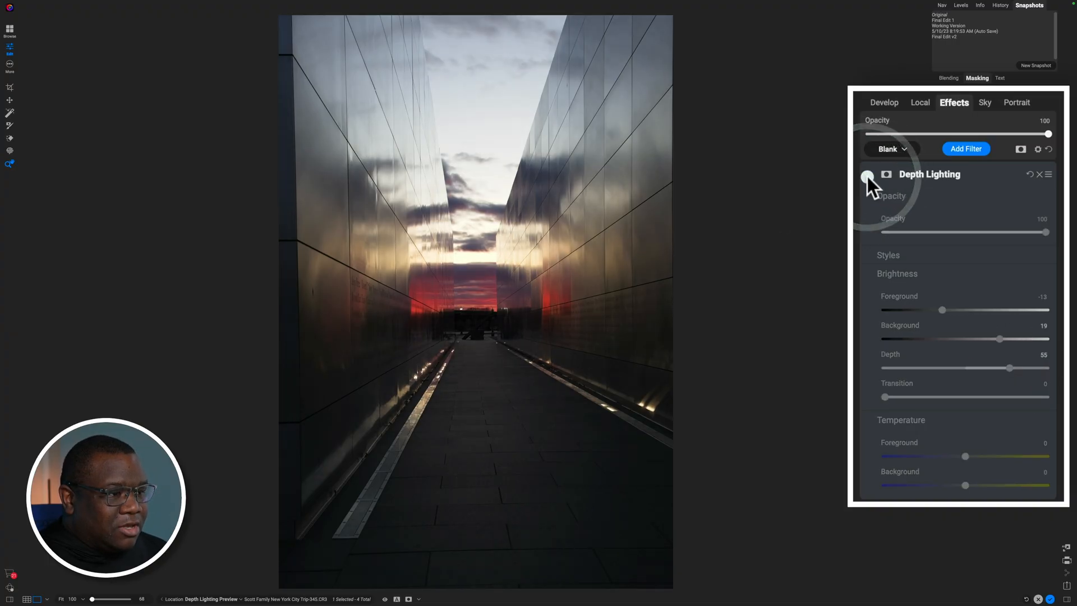
left_click(869, 174)
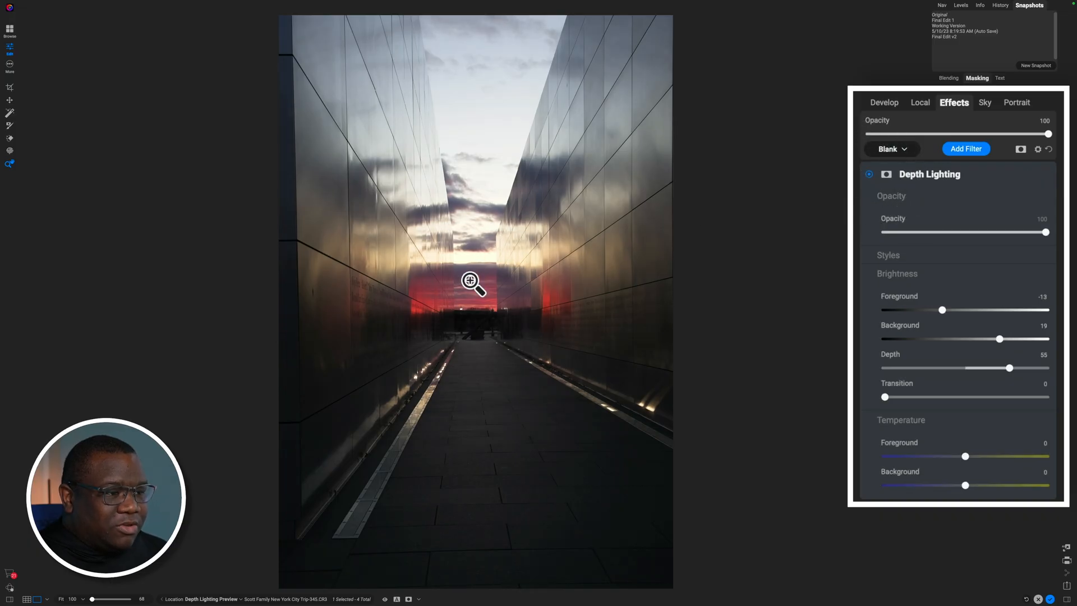
mouse_move(466, 252)
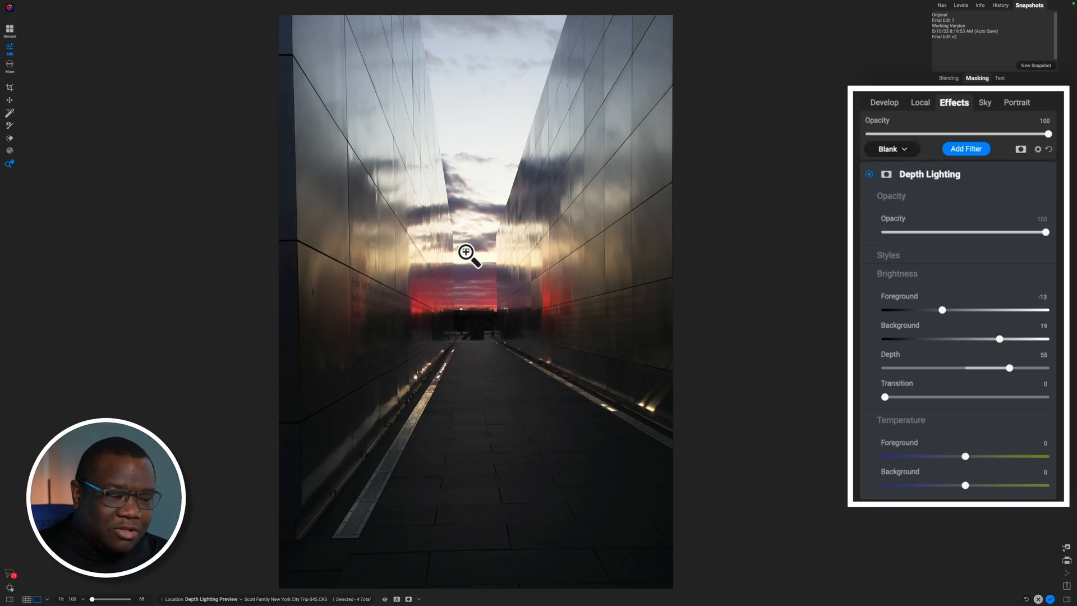
mouse_move(480, 164)
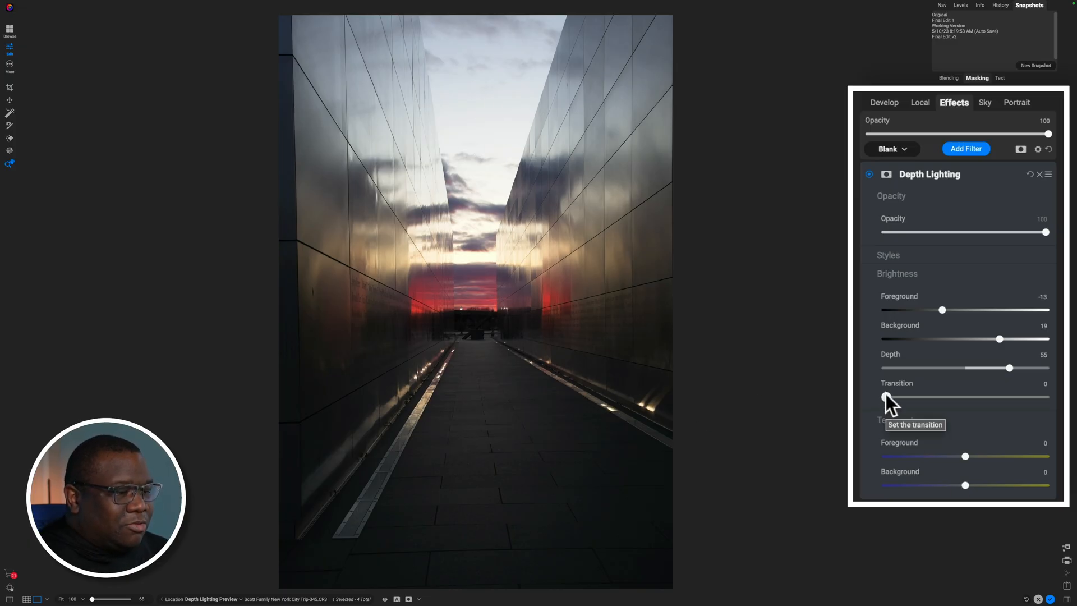
Try wider and zero transitions on the depth map, then leave a soft transition of 5.
left_click_drag(880, 397, 886, 397)
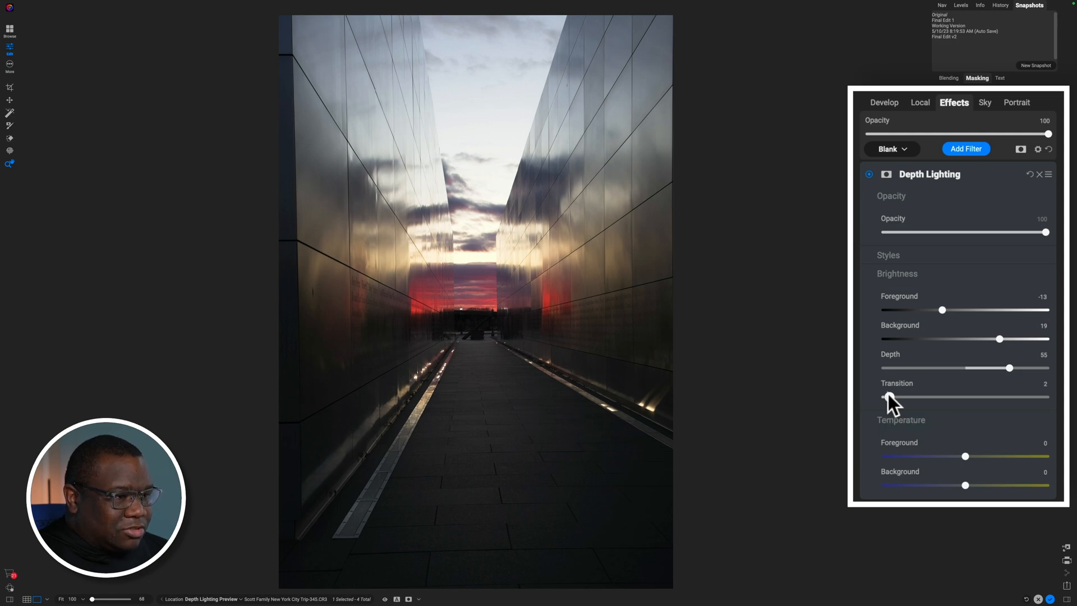
left_click_drag(884, 397, 924, 396)
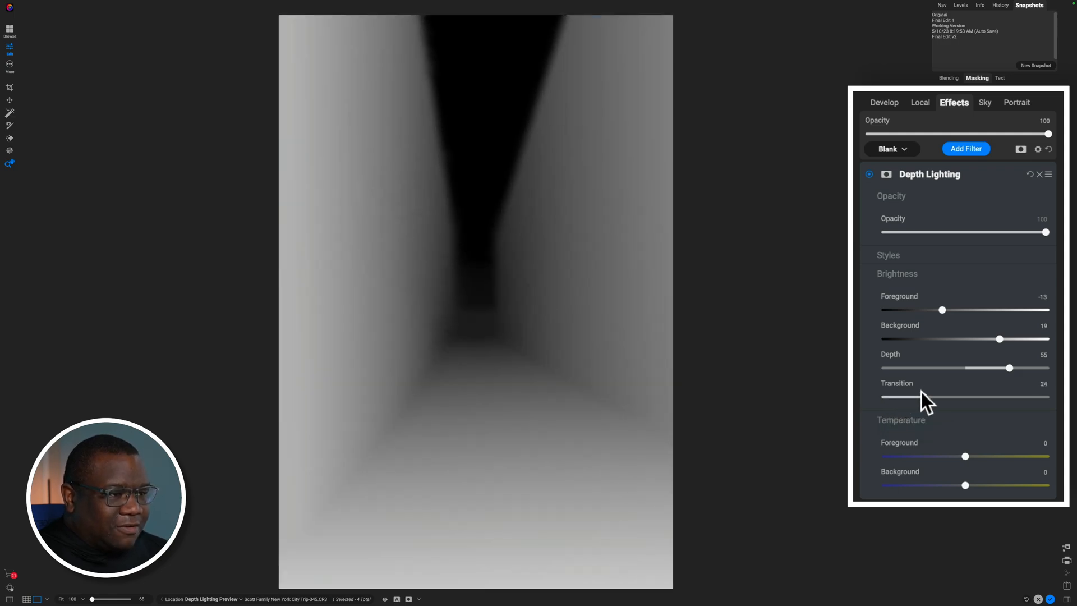
left_click_drag(941, 397, 887, 397)
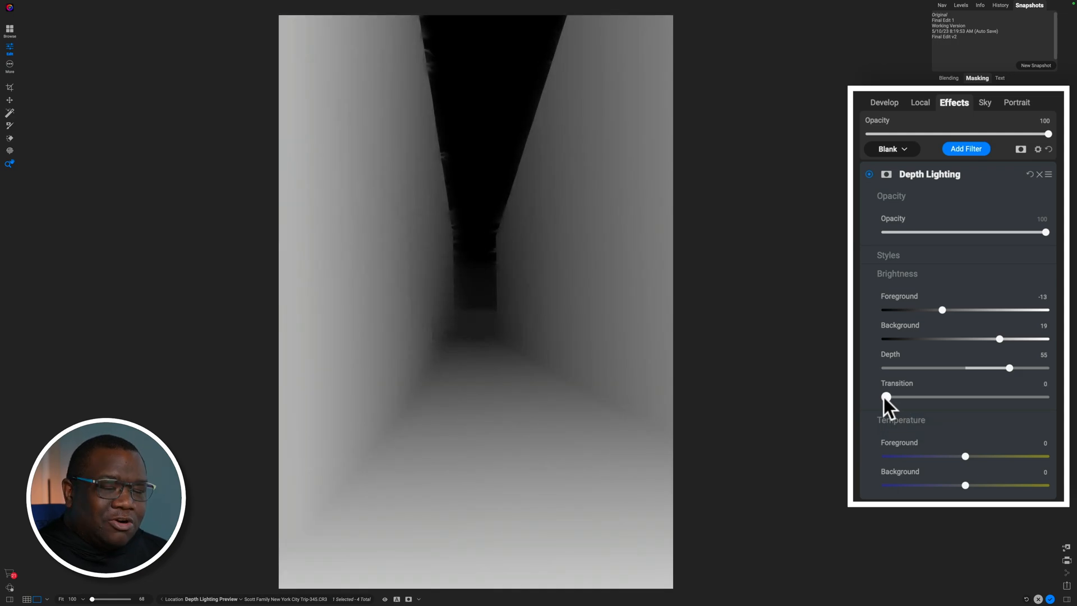
left_click_drag(886, 397, 890, 397)
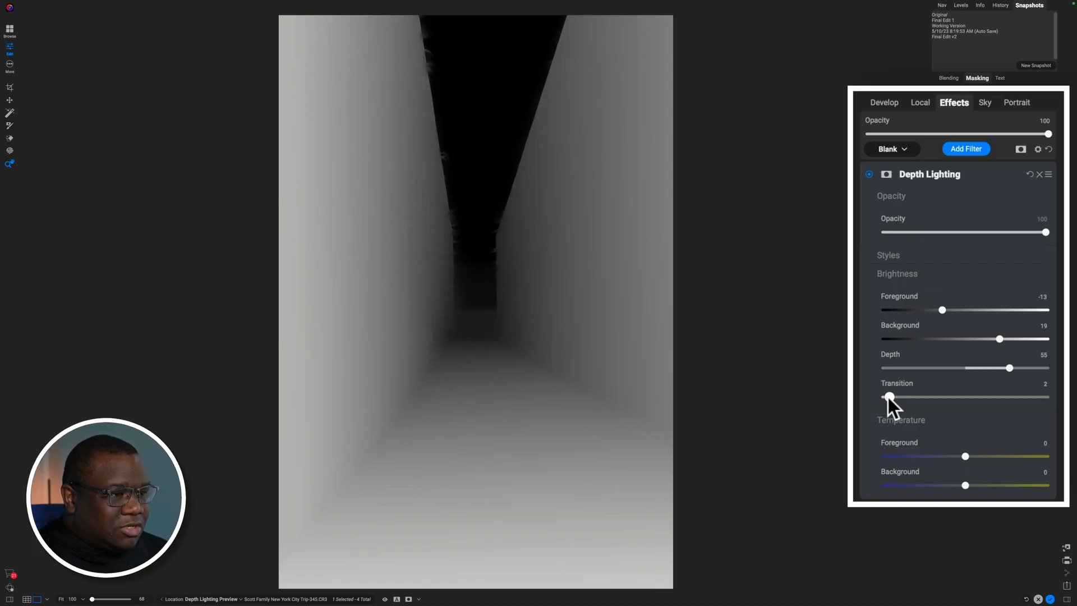
left_click_drag(885, 397, 900, 397)
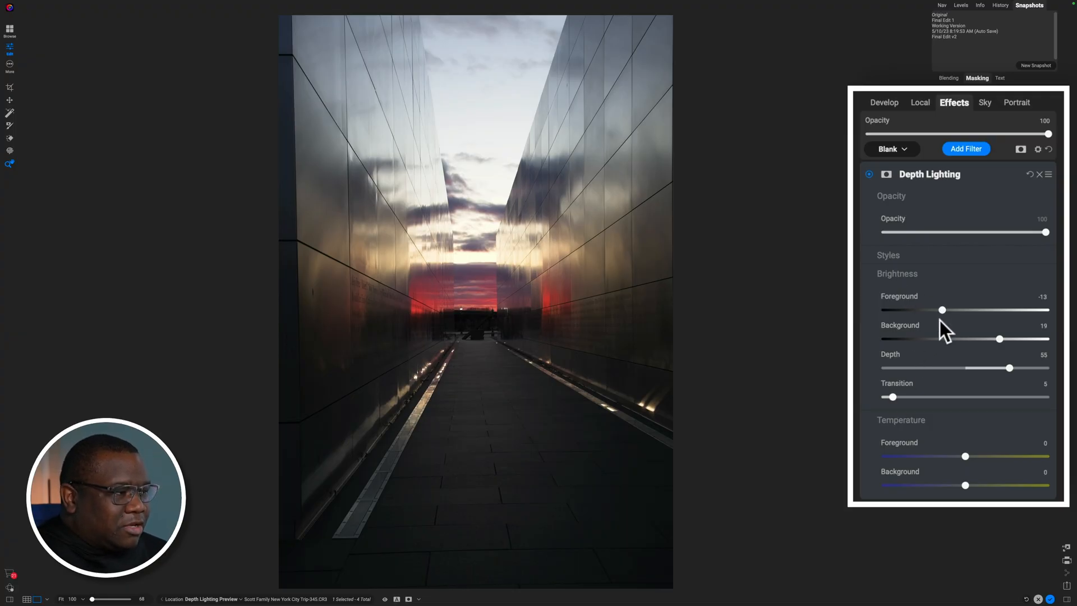
Pull foreground brightness down to -55, deepening the near corridor walls.
left_click_drag(942, 309, 917, 309)
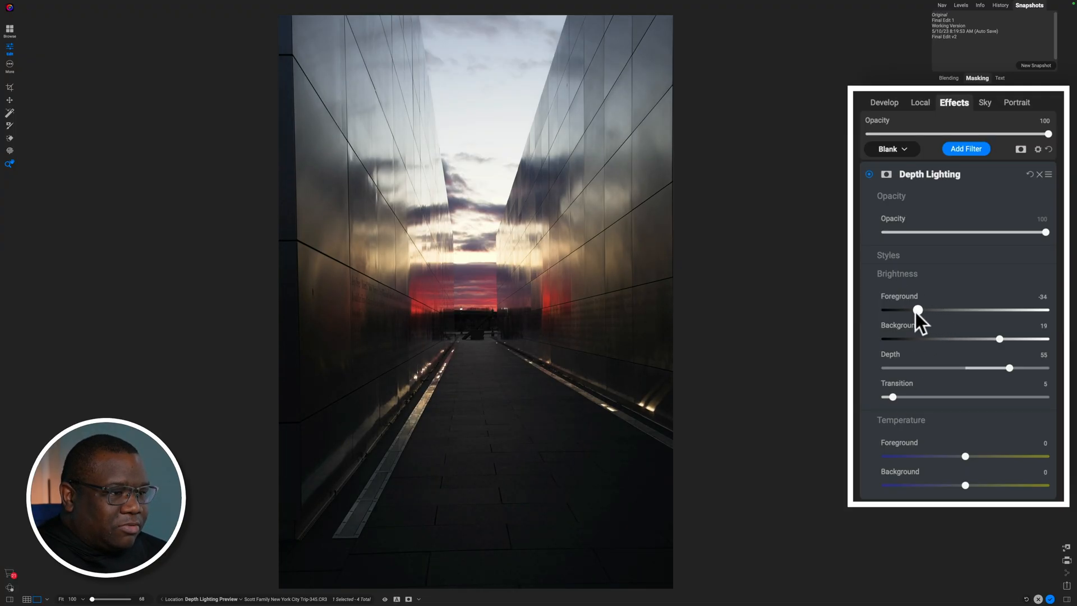
left_click_drag(917, 309, 930, 309)
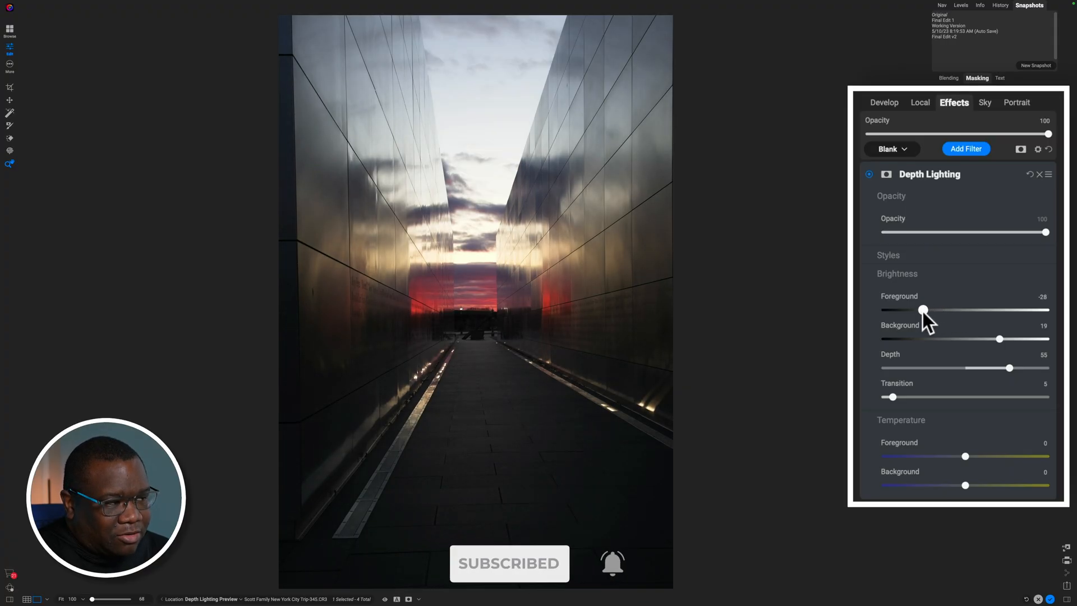
left_click_drag(923, 310, 908, 310)
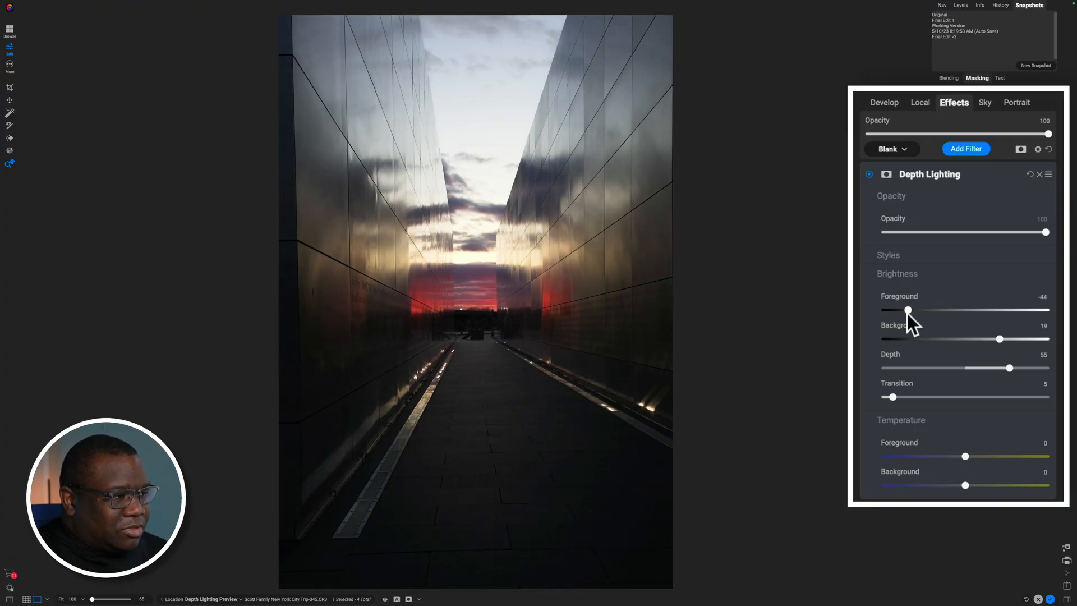
left_click_drag(909, 309, 900, 310)
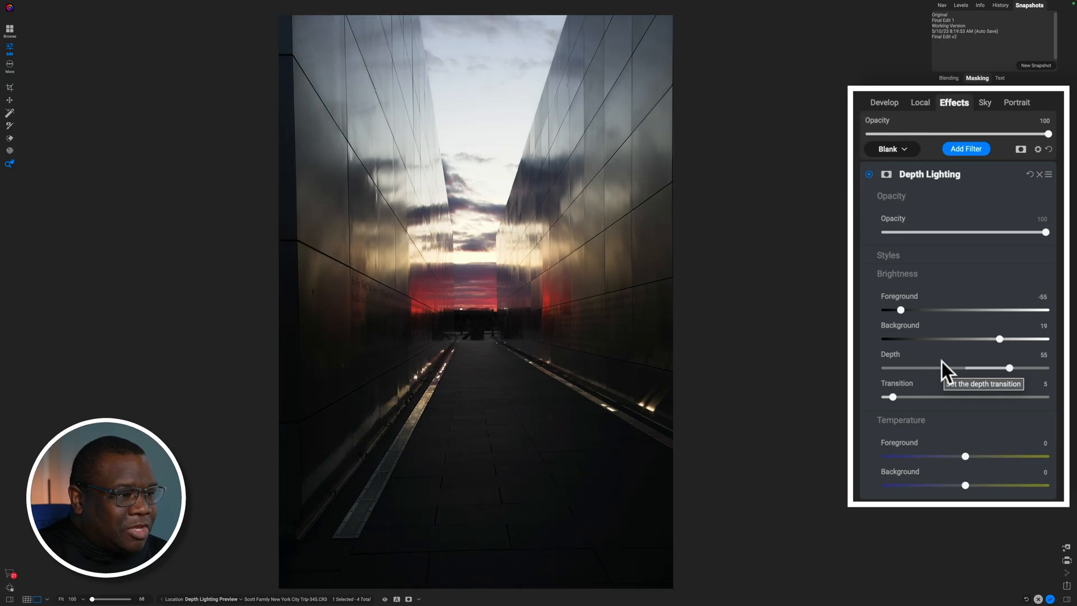
mouse_move(965, 455)
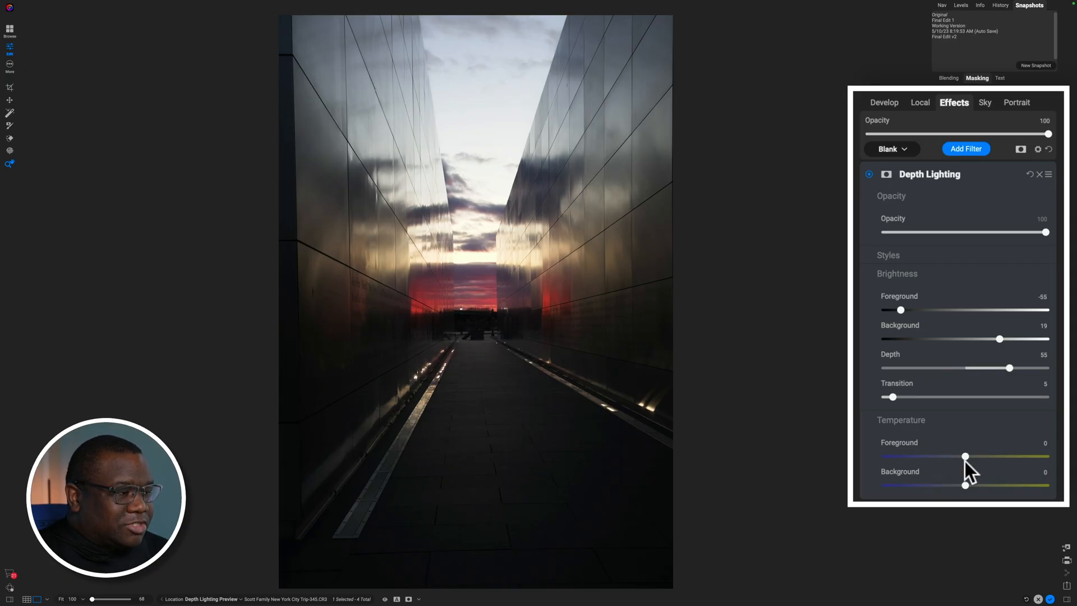
mouse_move(965, 456)
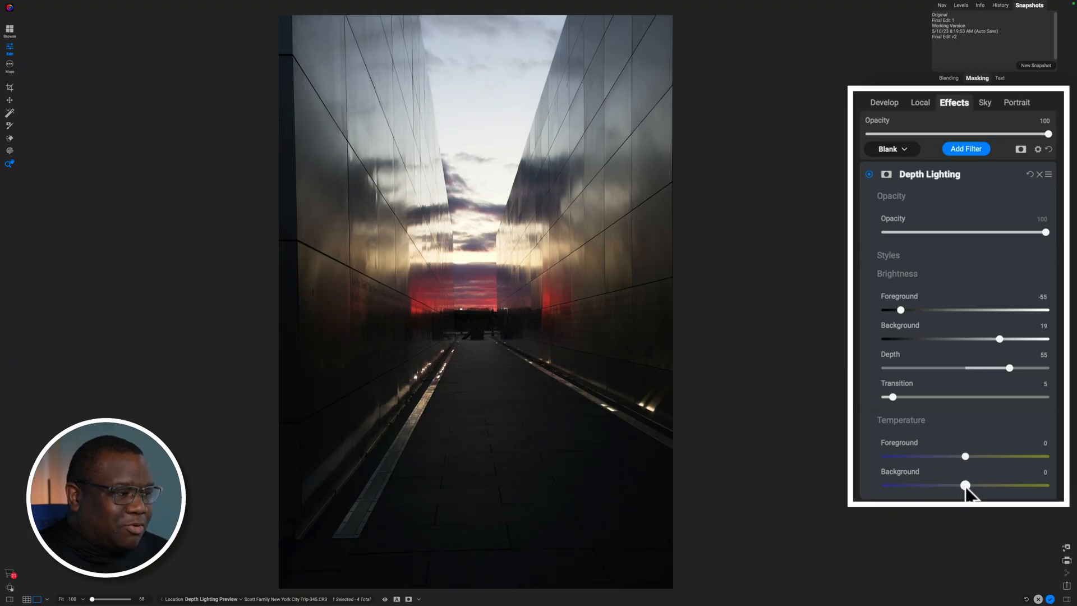
Warm the corridor's background temperature up to about 51.
left_click_drag(965, 485, 978, 485)
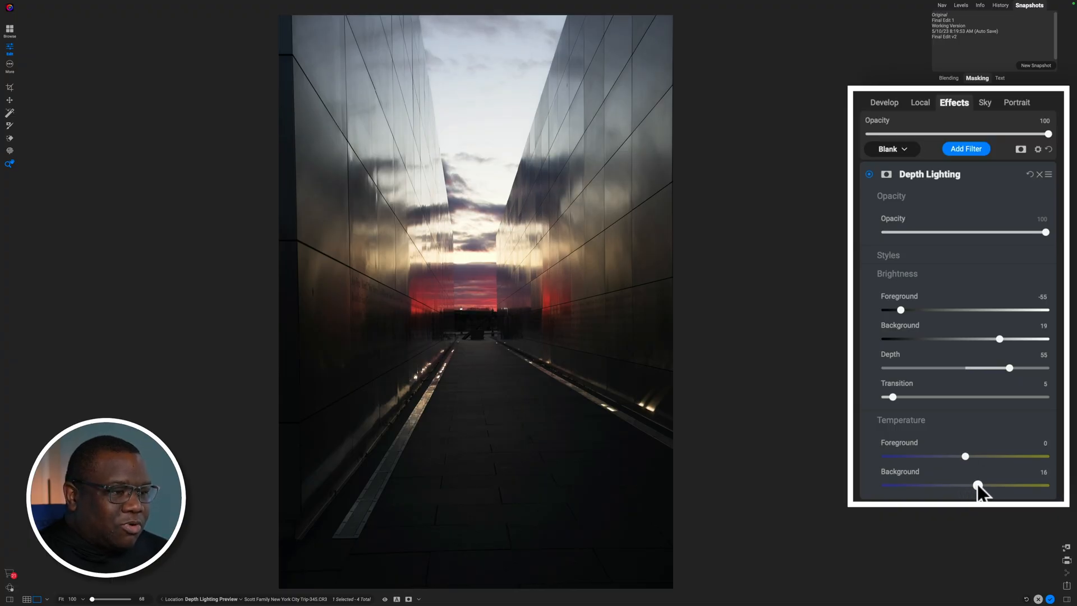
left_click_drag(979, 486, 1000, 486)
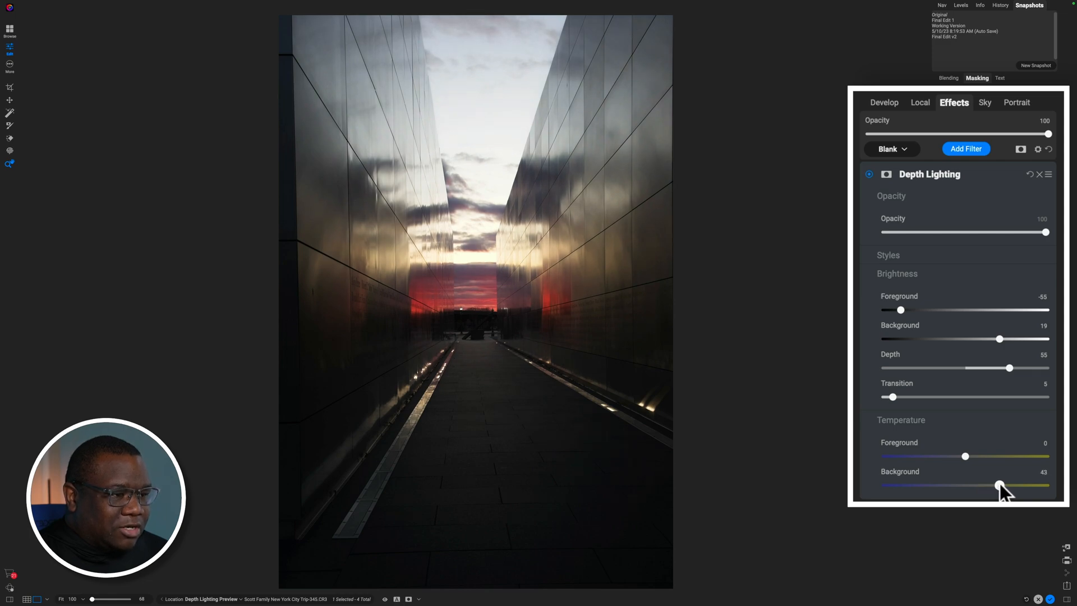
left_click_drag(1000, 486, 983, 486)
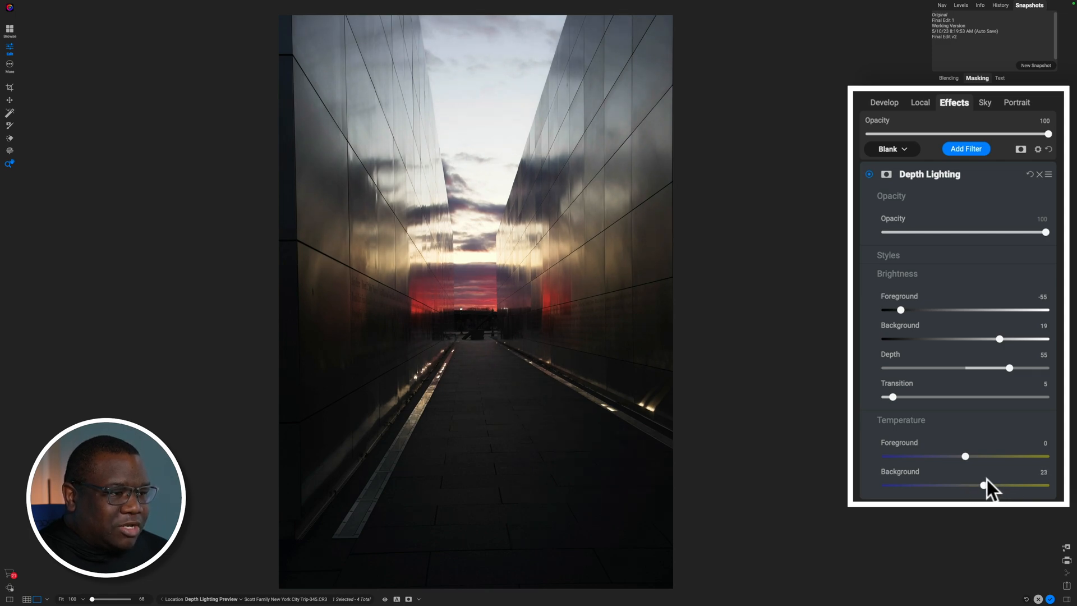
left_click_drag(982, 486, 999, 486)
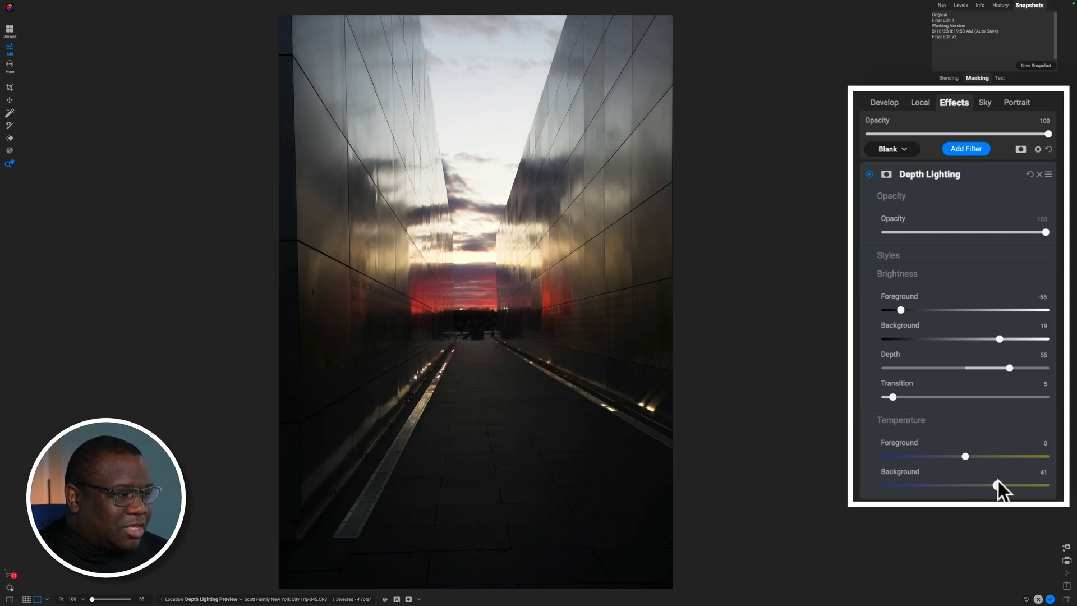
left_click_drag(994, 486, 1006, 486)
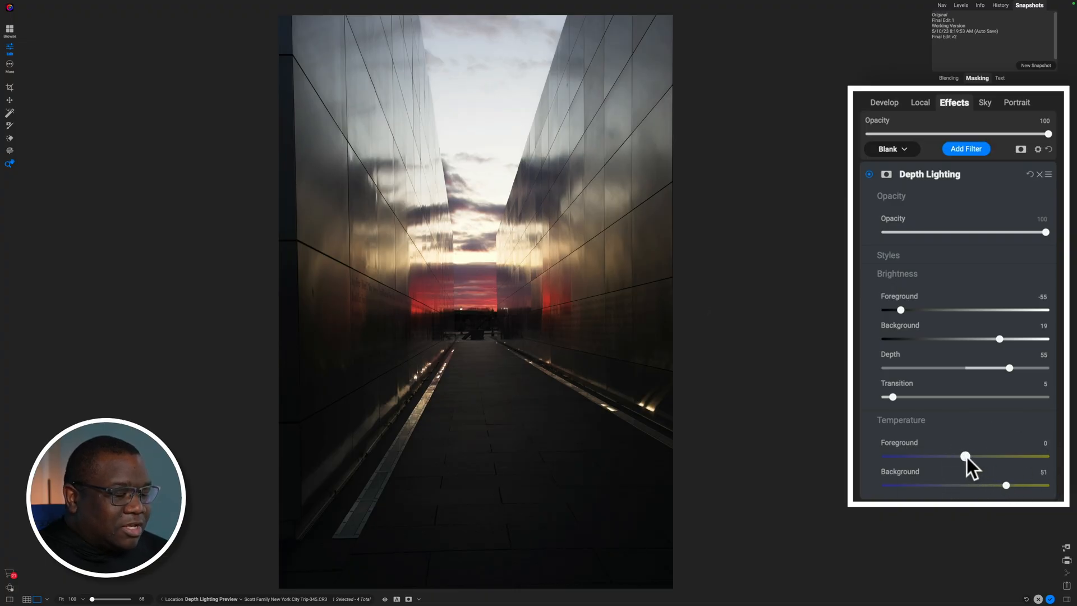
mouse_move(966, 455)
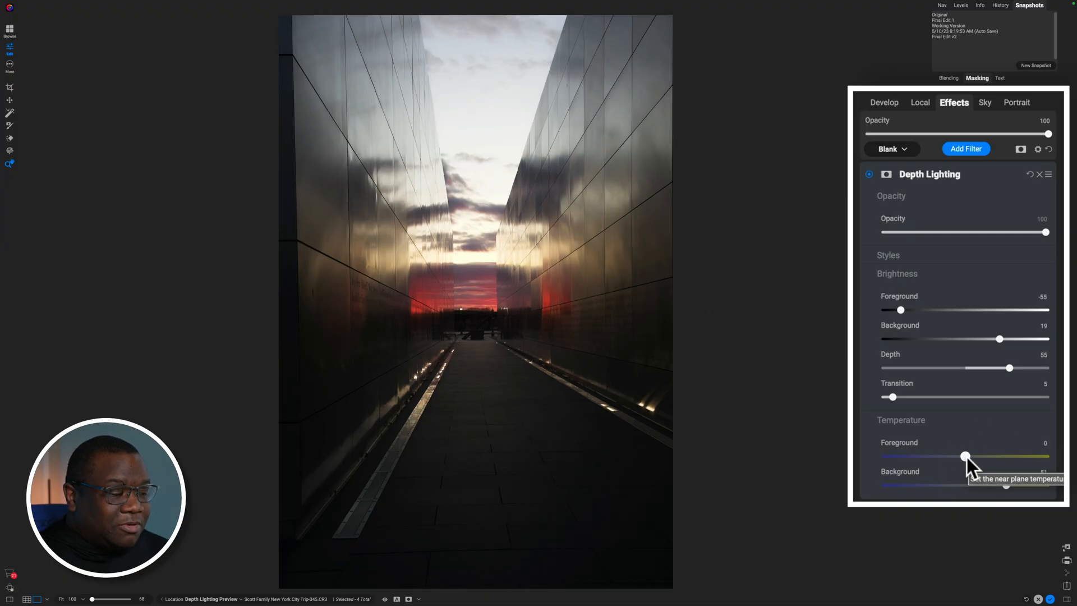
Warm the corridor's foreground temperature slightly to about 21.
left_click_drag(964, 456, 974, 456)
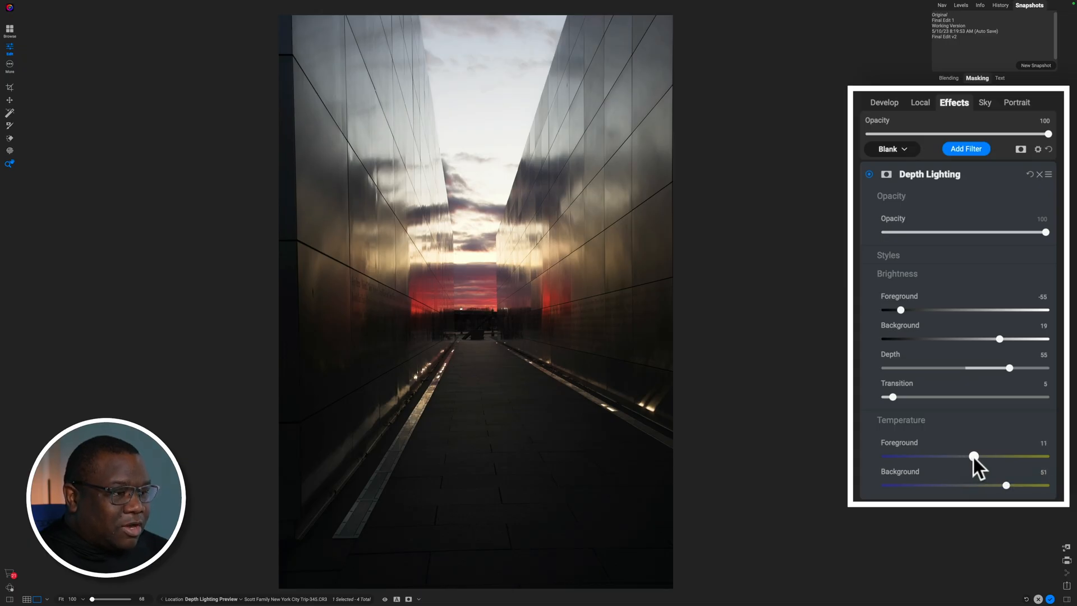
left_click_drag(973, 456, 981, 457)
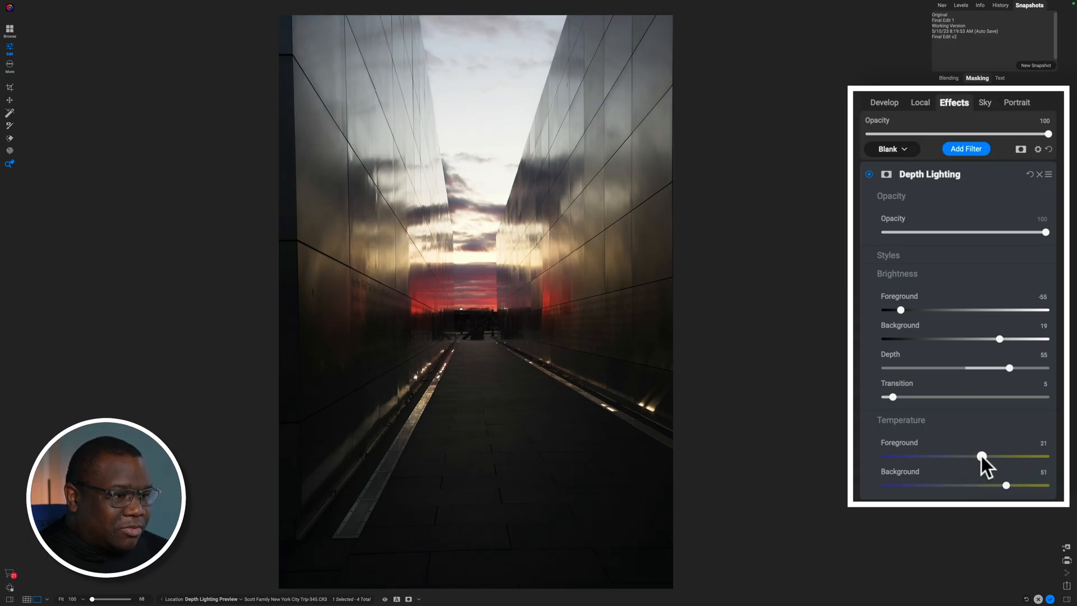
mouse_move(982, 456)
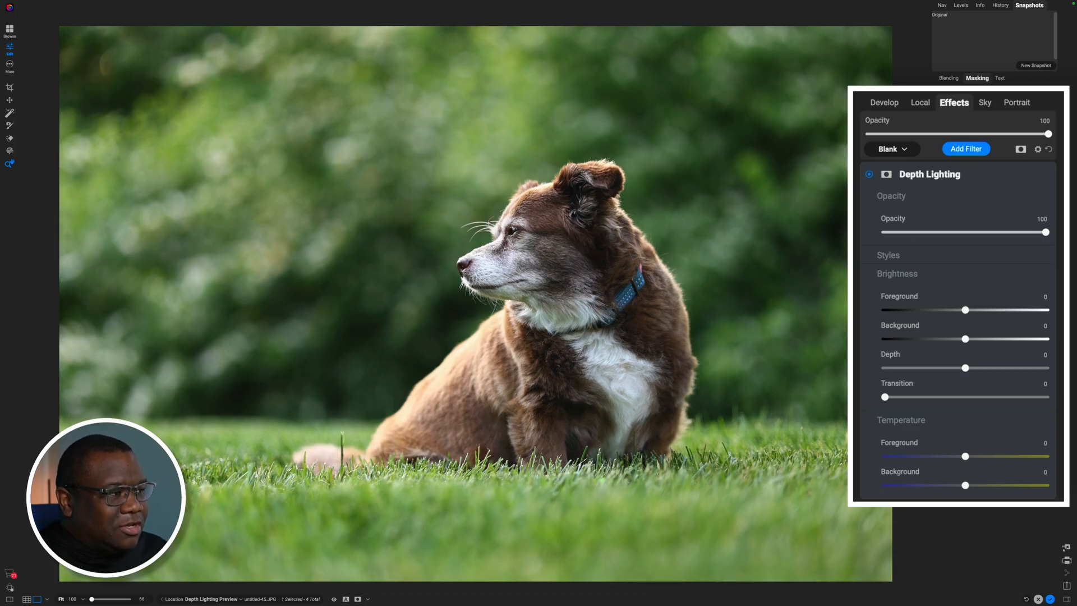
mouse_move(967, 311)
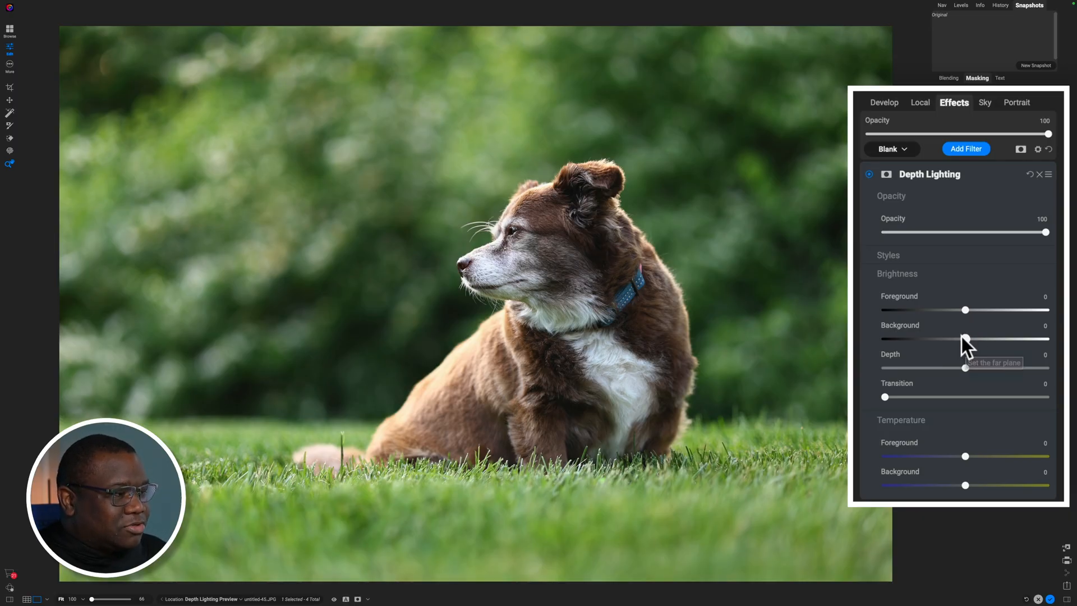
Darken the greenery behind the dog to -32 and brighten the dog and grass to 26.
left_click_drag(966, 337, 920, 338)
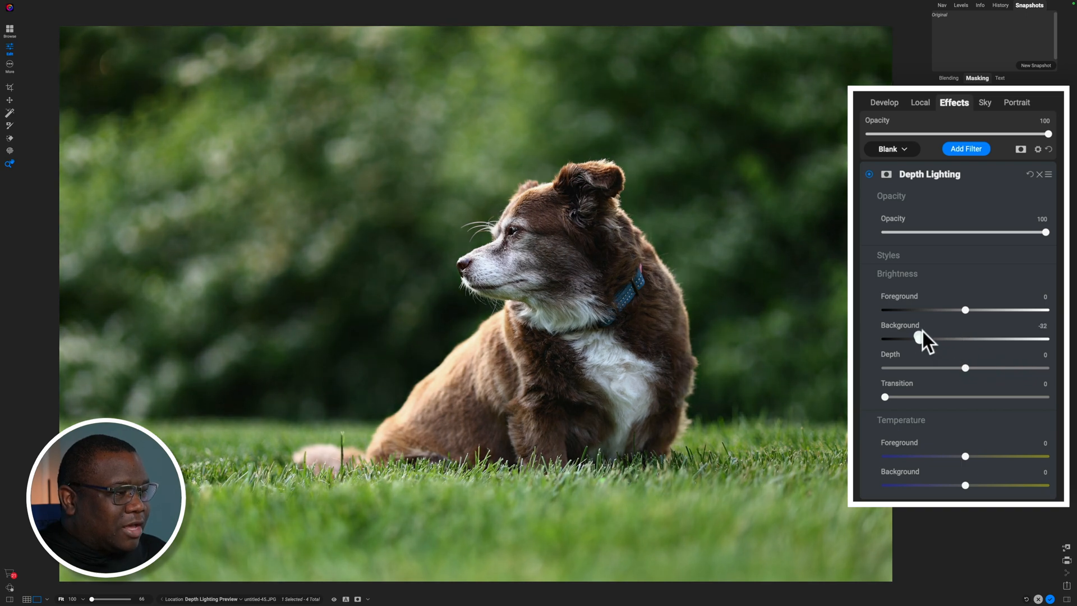
left_click_drag(965, 309, 1007, 309)
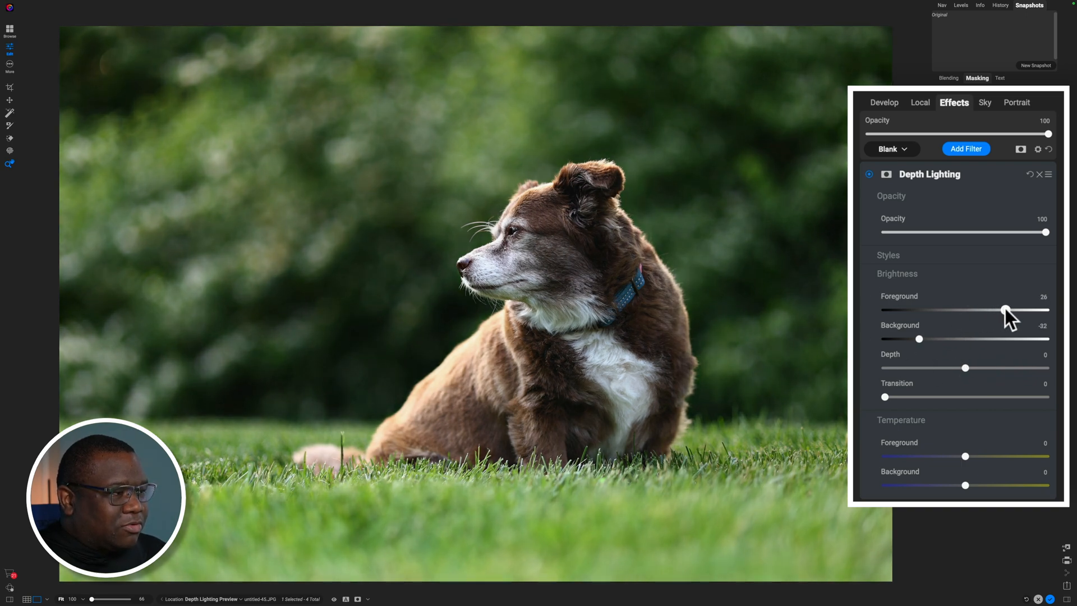
mouse_move(917, 374)
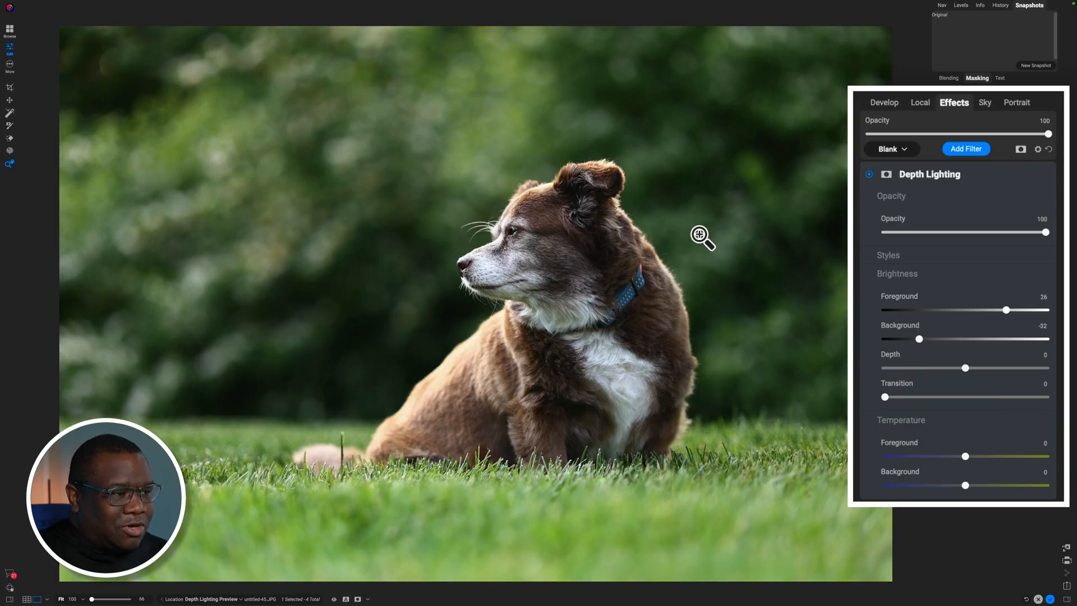
mouse_move(590, 237)
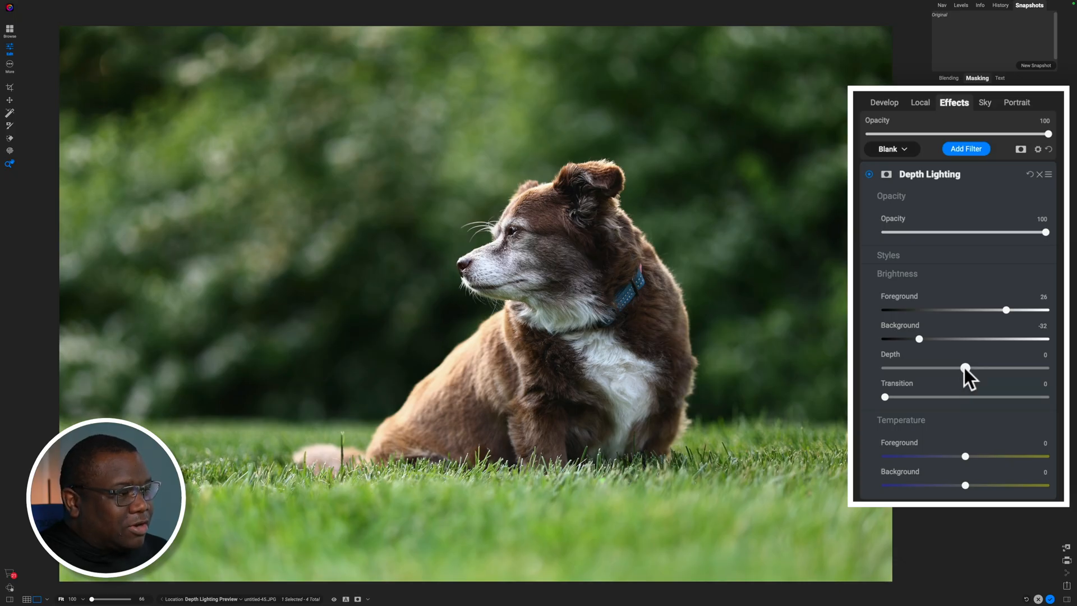
Move the depth split low and high on the depth map, settling around 32 so the dog is foreground.
left_click_drag(966, 368, 976, 368)
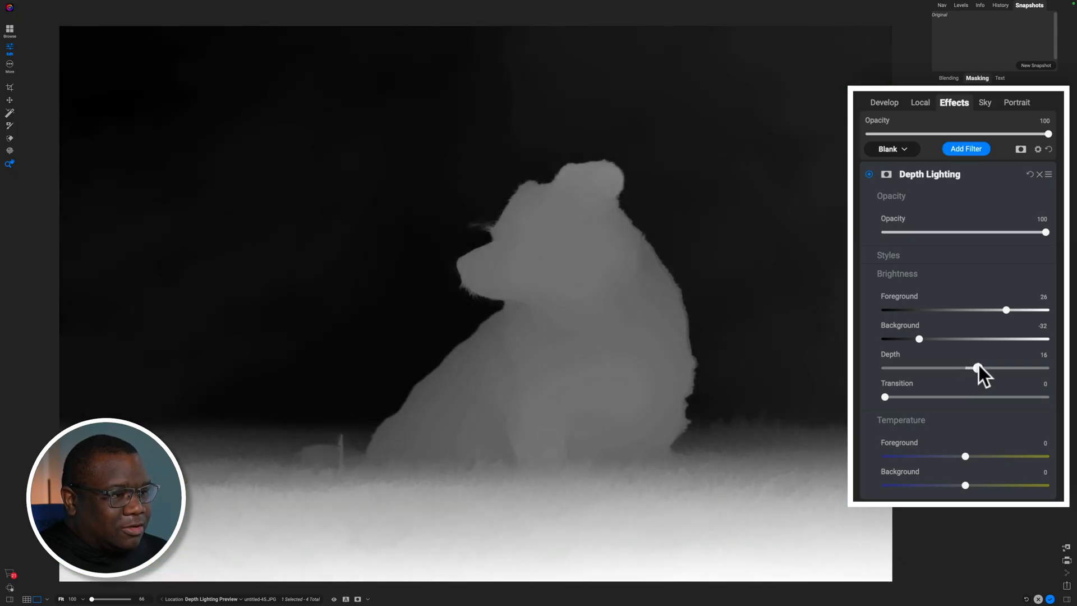
left_click_drag(976, 367, 998, 368)
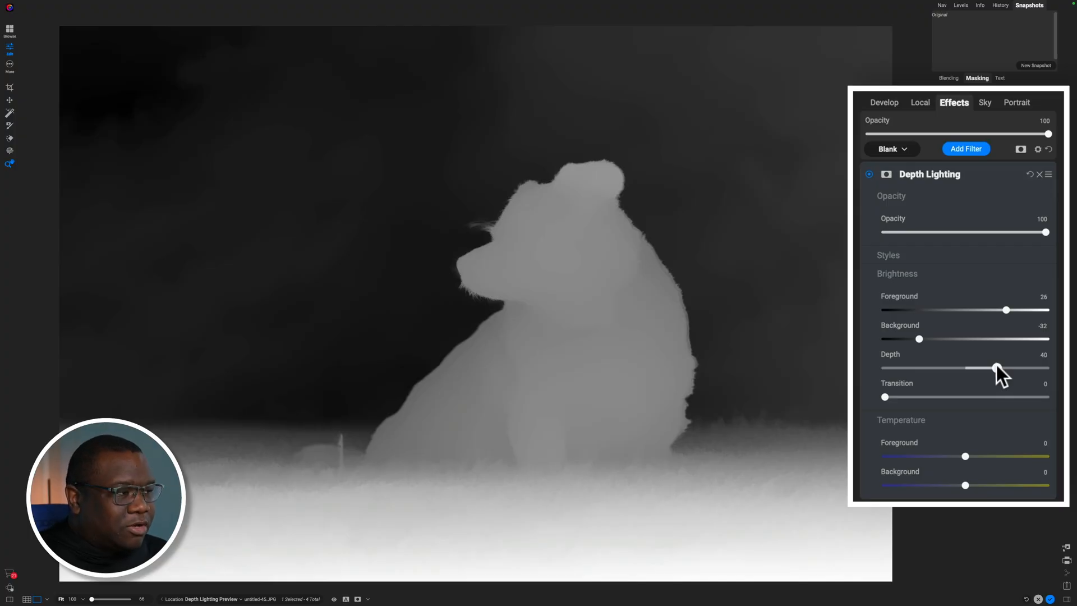
left_click_drag(997, 368, 914, 367)
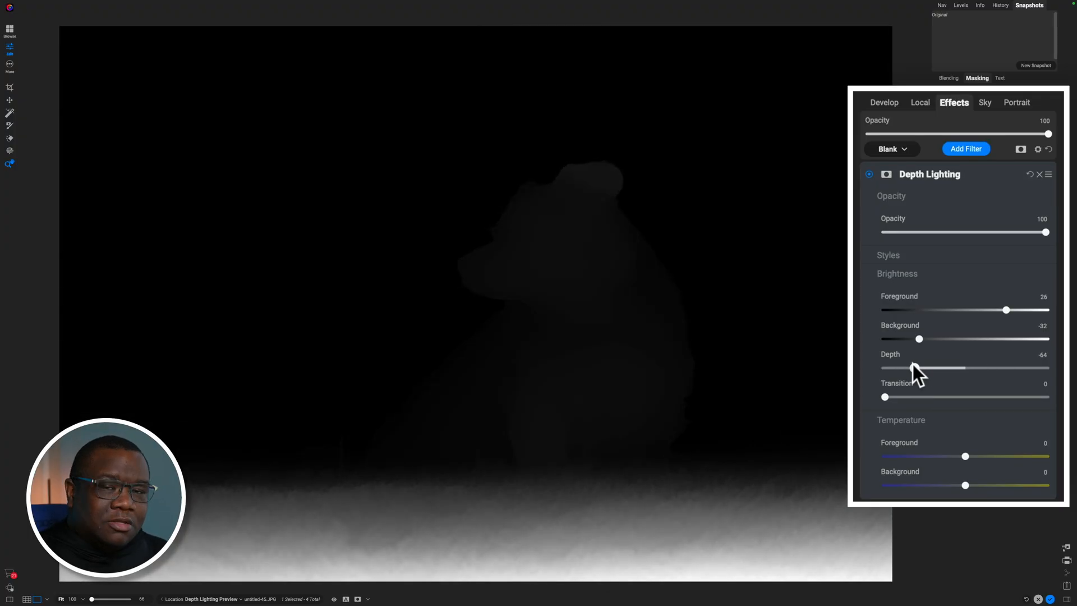
left_click_drag(914, 367, 917, 367)
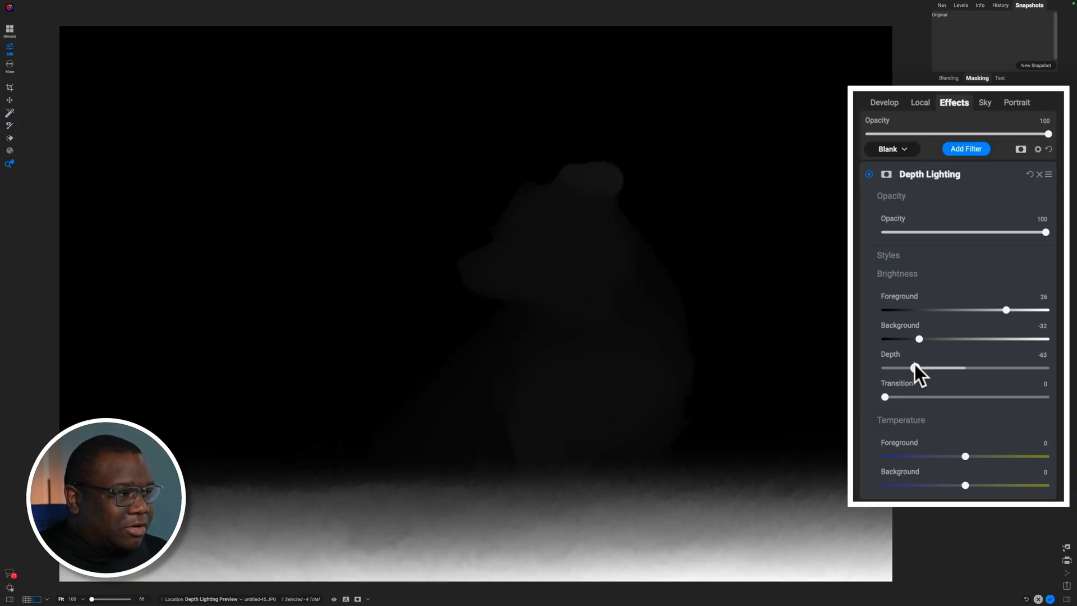
left_click_drag(915, 367, 967, 367)
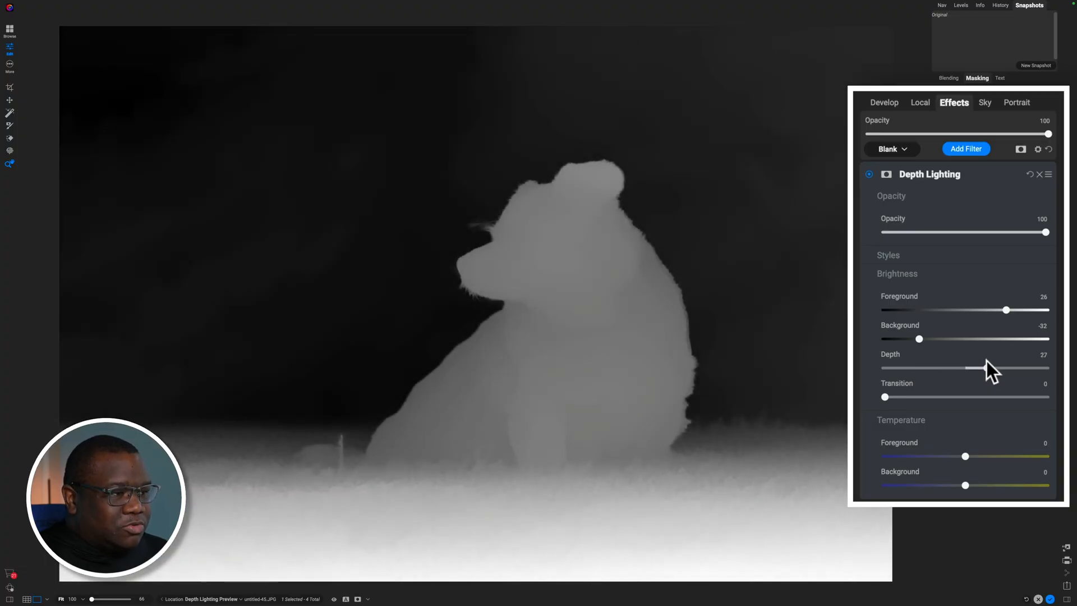
left_click_drag(965, 368, 979, 367)
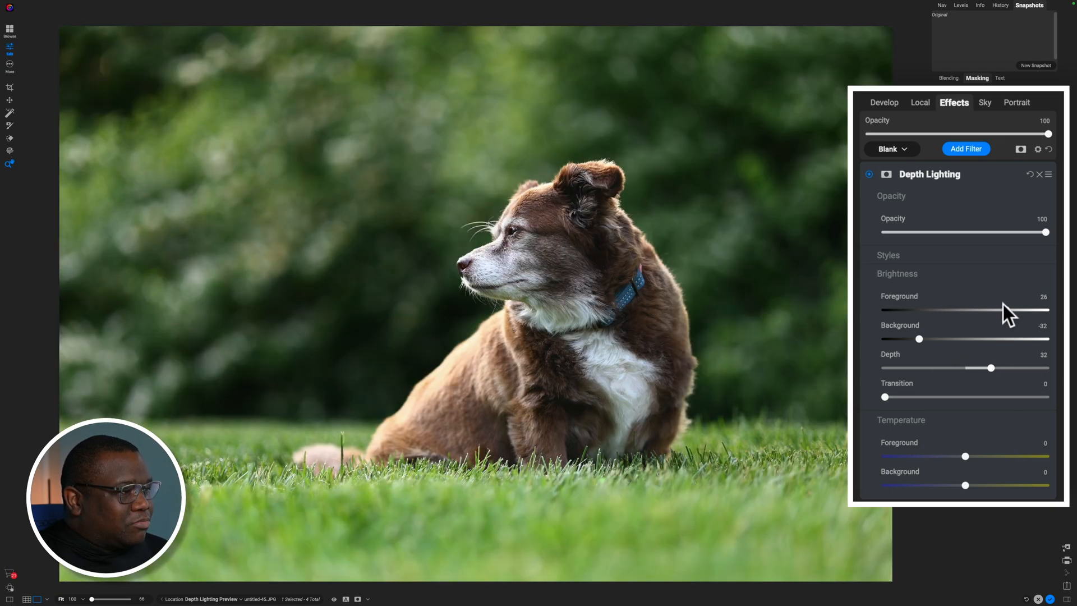
Raise the dog's foreground brightness to 75 and darken the background to -40.
left_click_drag(971, 310, 1027, 309)
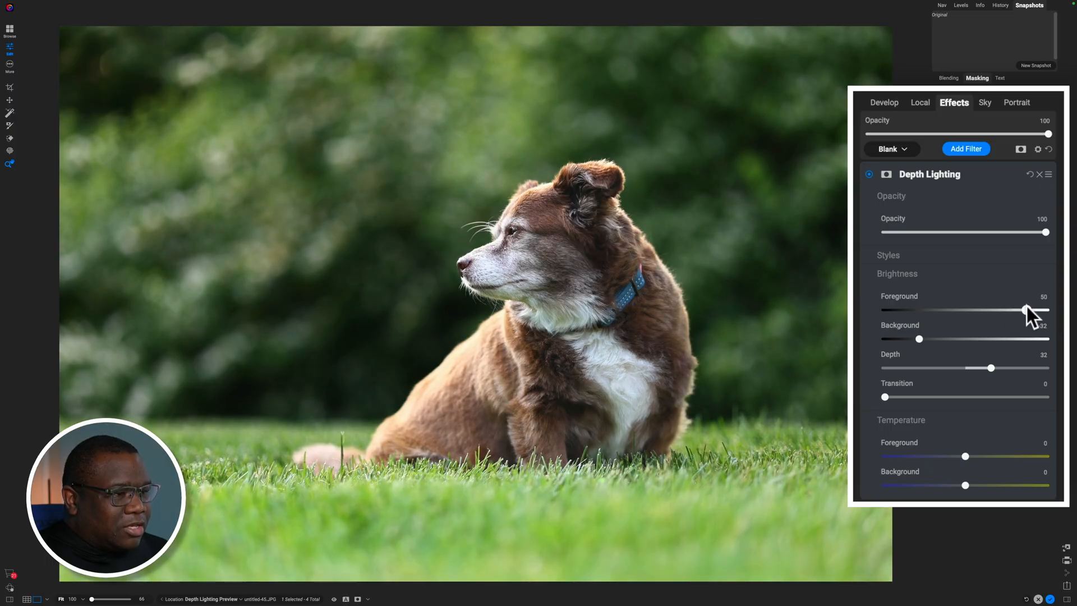
left_click_drag(1027, 309, 1043, 310)
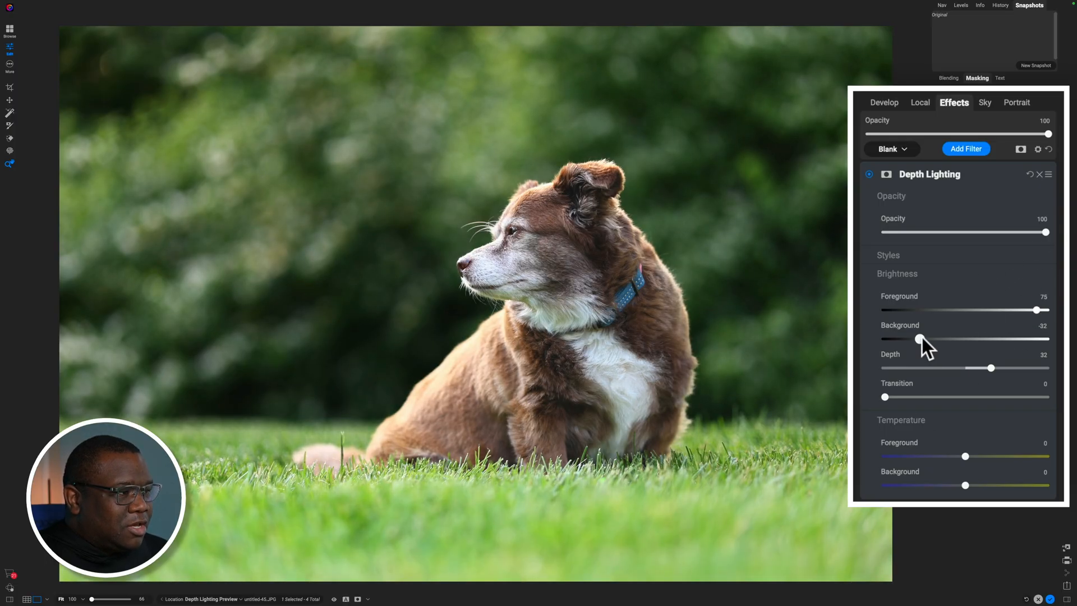
left_click_drag(918, 337, 912, 338)
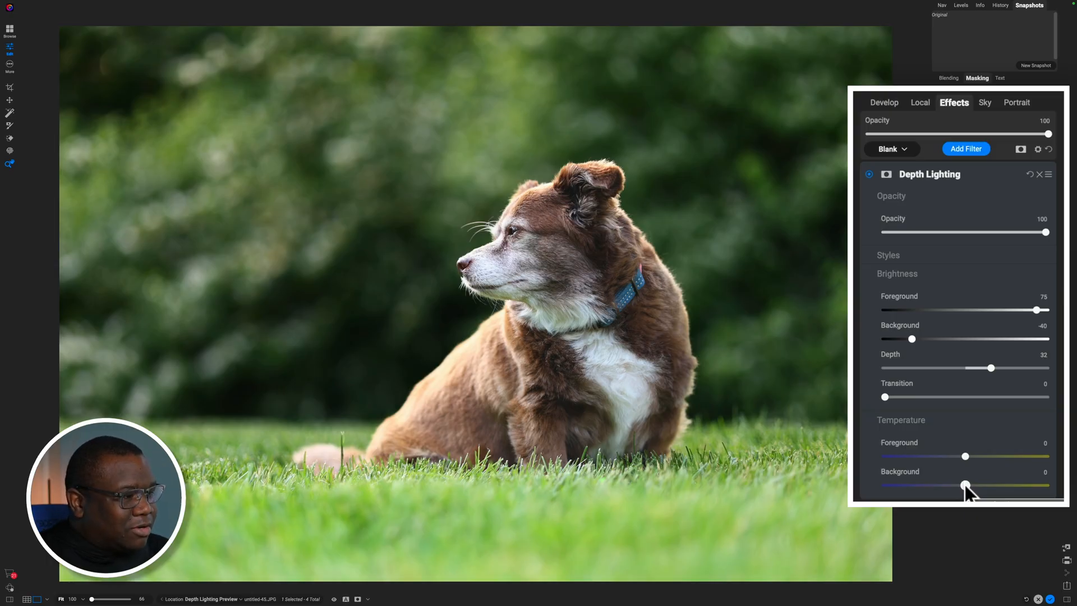
Warm the background behind the dog up to about 61.
left_click_drag(965, 486, 999, 486)
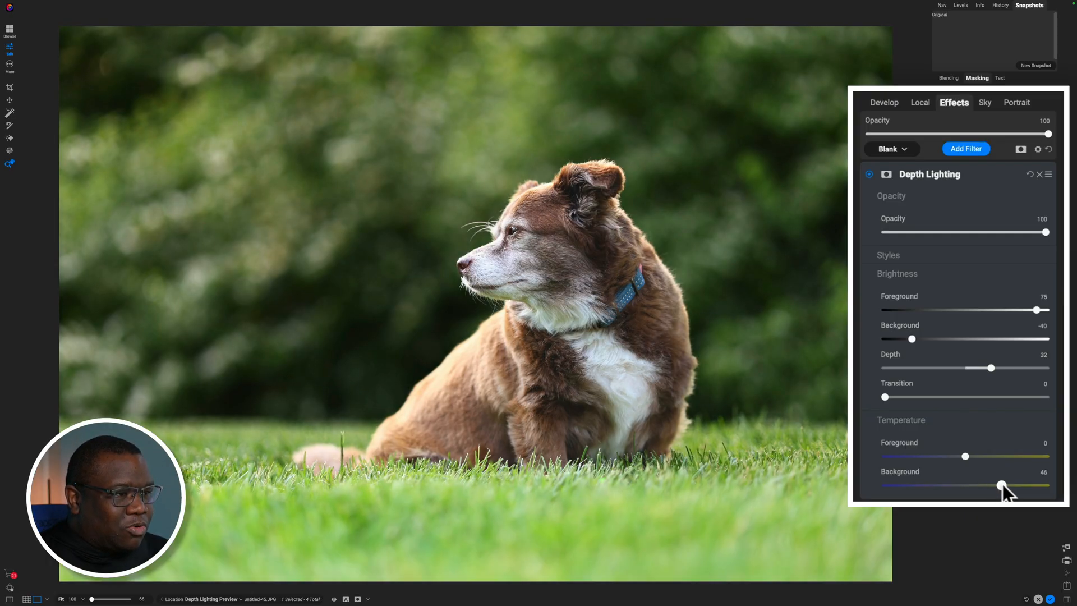
left_click_drag(1000, 485, 1013, 485)
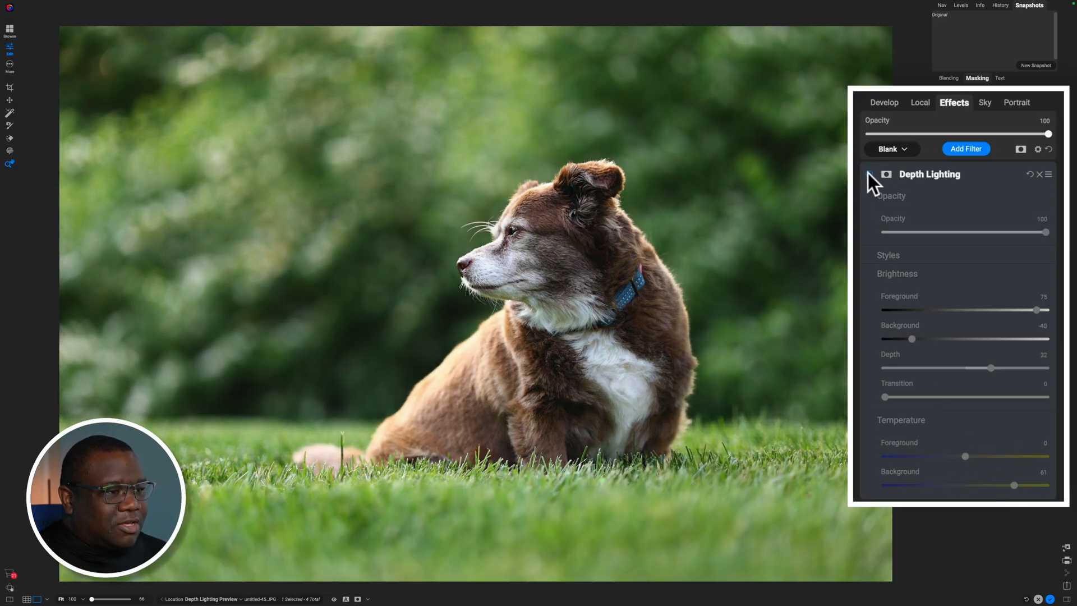
left_click(869, 174)
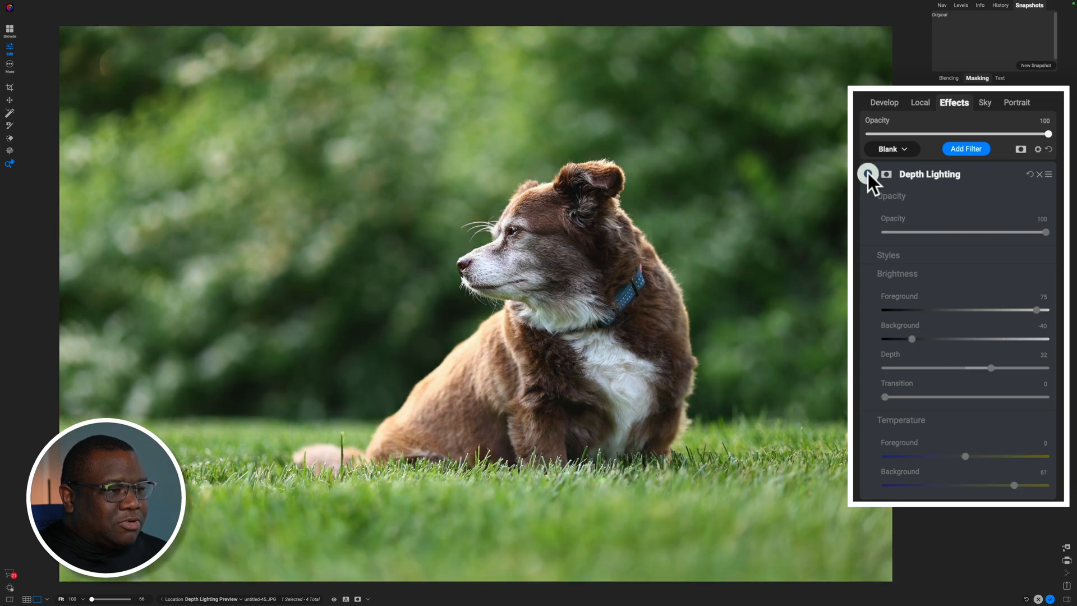
left_click(868, 174)
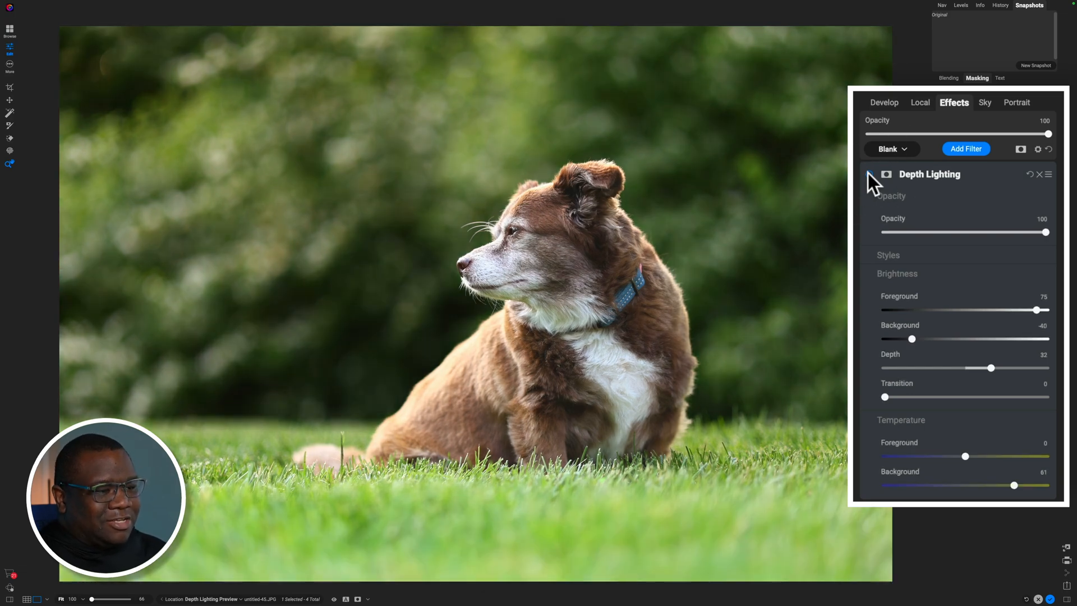